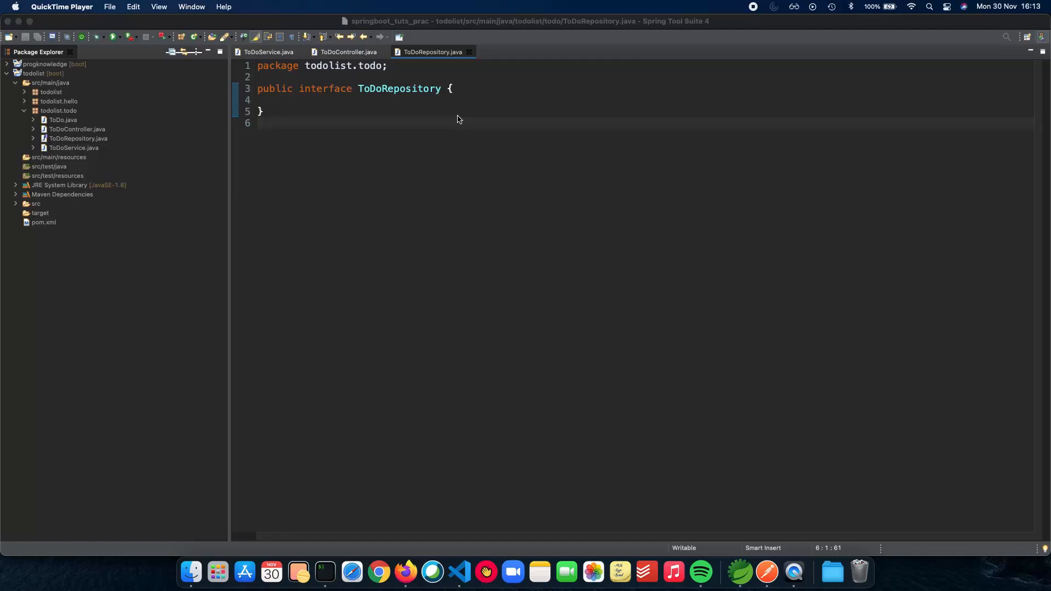
mouse_move(458, 112)
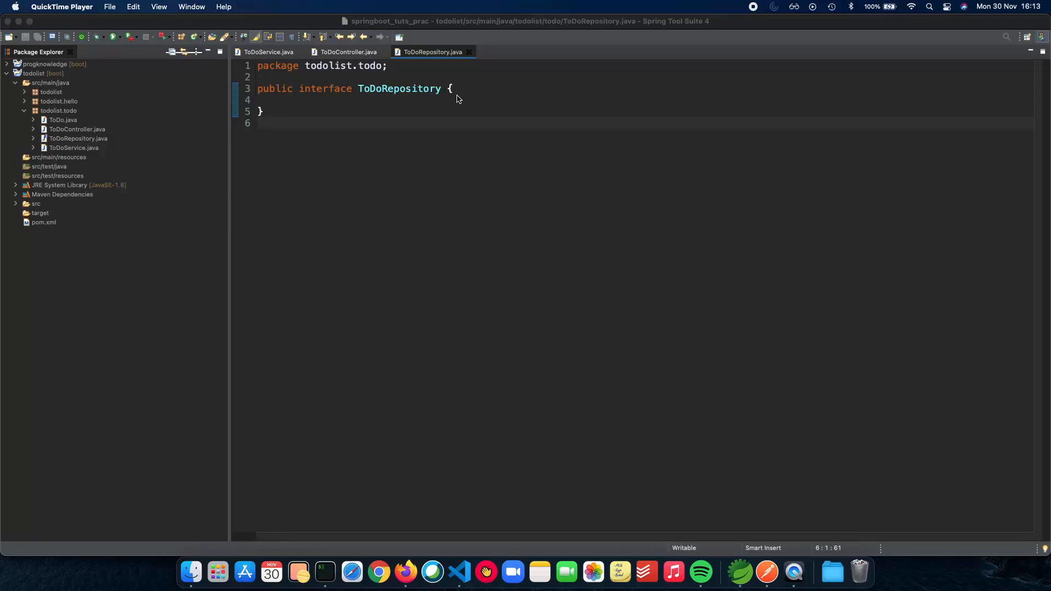
mouse_move(459, 106)
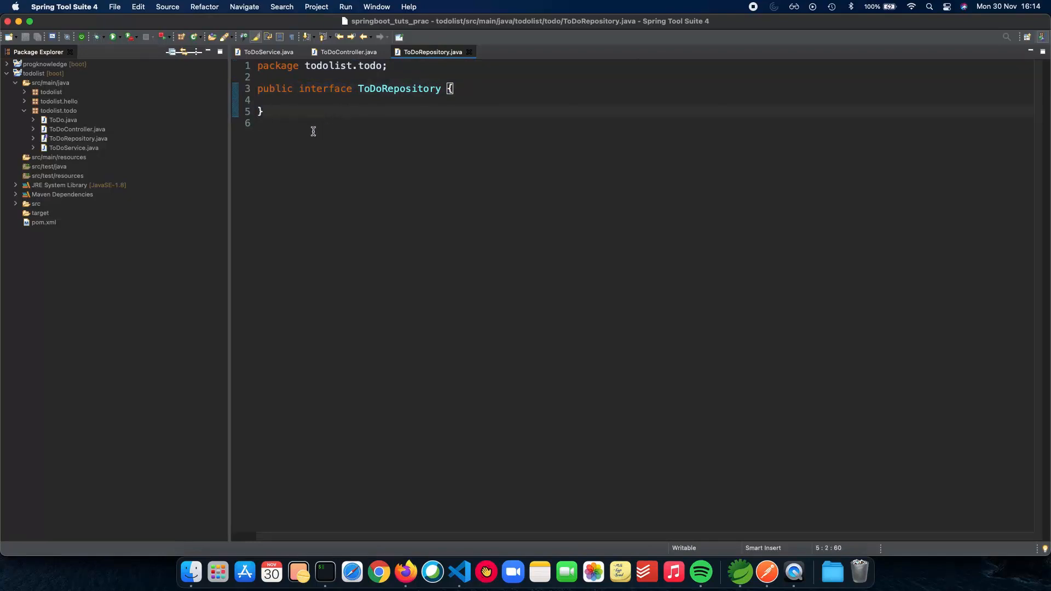
mouse_move(330, 94)
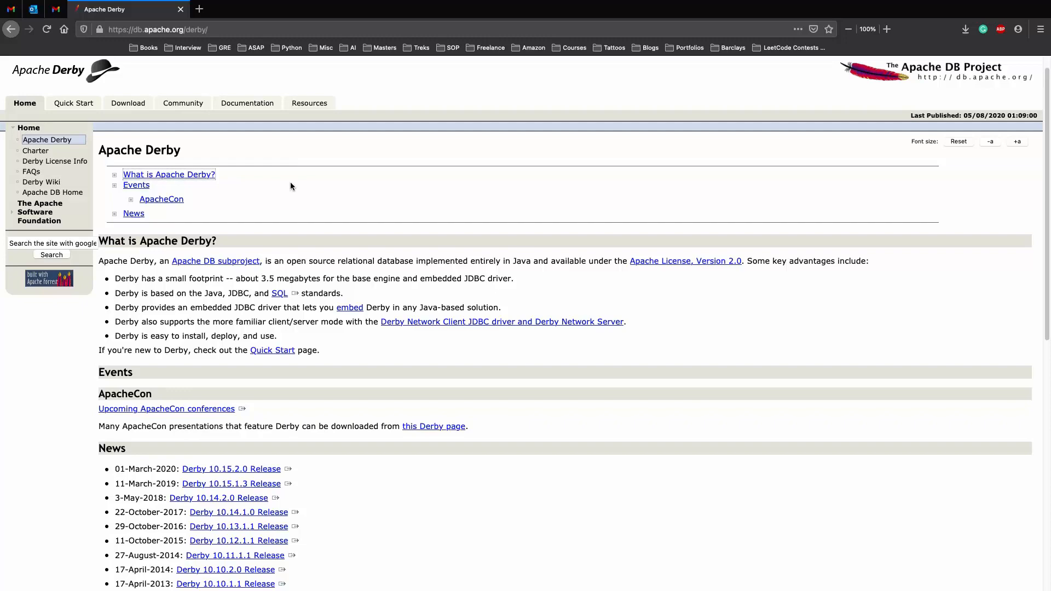
- Scroll the Apache Derby page and highlight the sentence about Java, JDBC and SQL standards
scroll(down, 3)
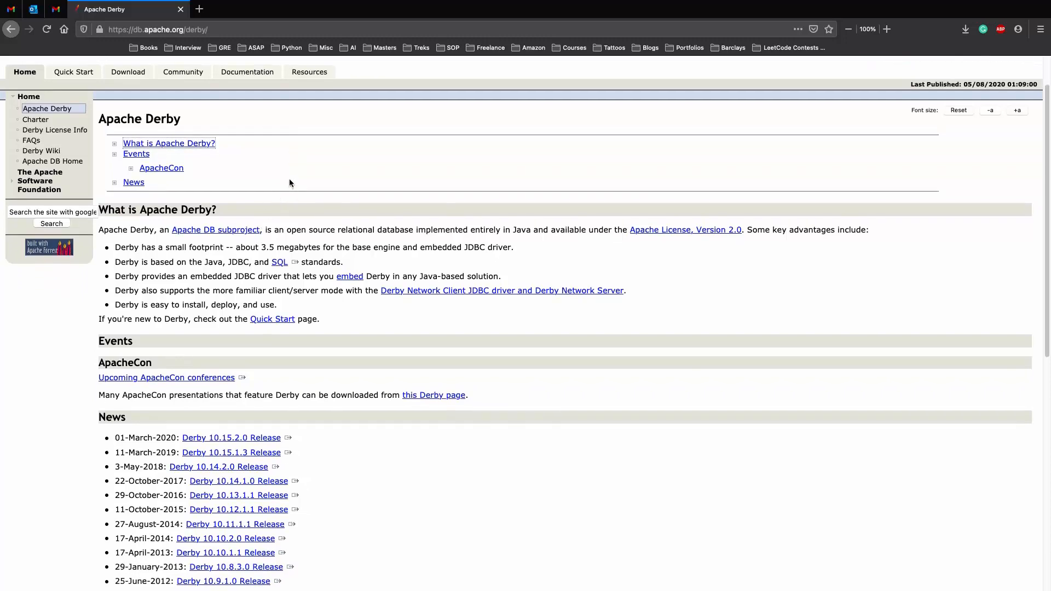
scroll(down, 3)
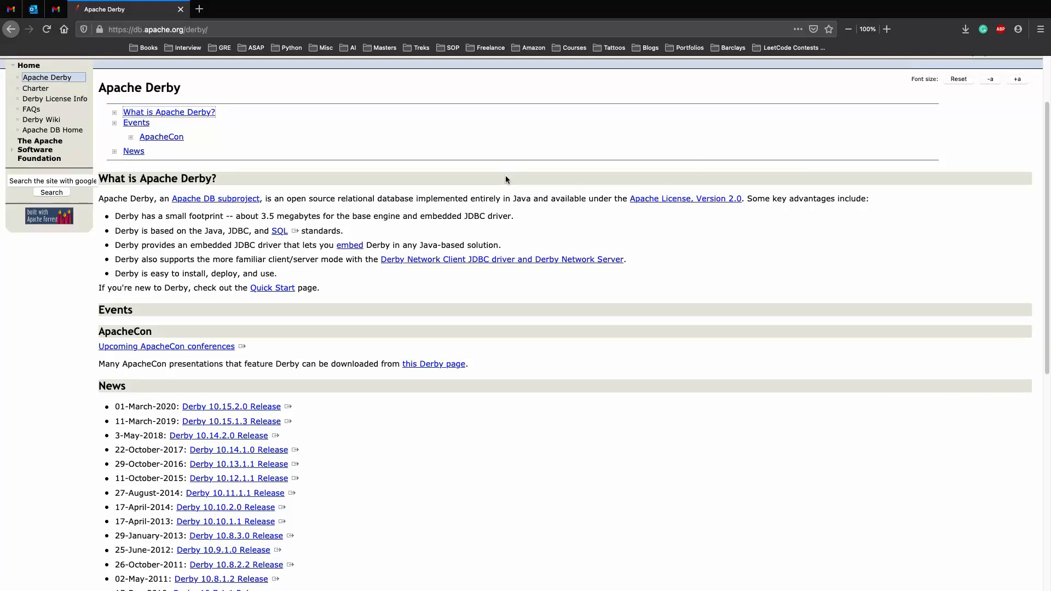
scroll(down, 3)
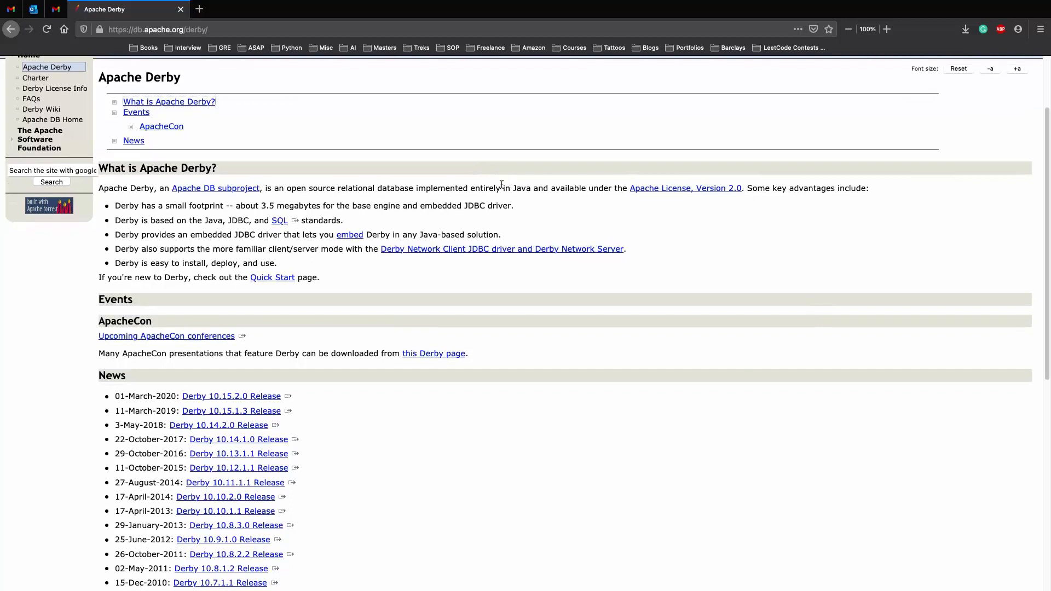
mouse_move(273, 167)
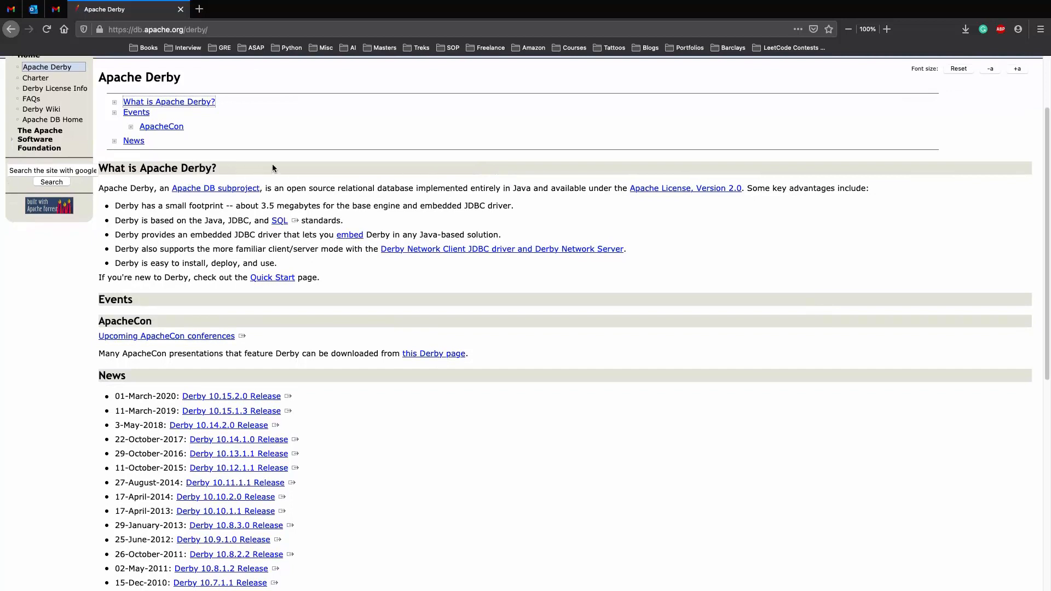
scroll(down, 3)
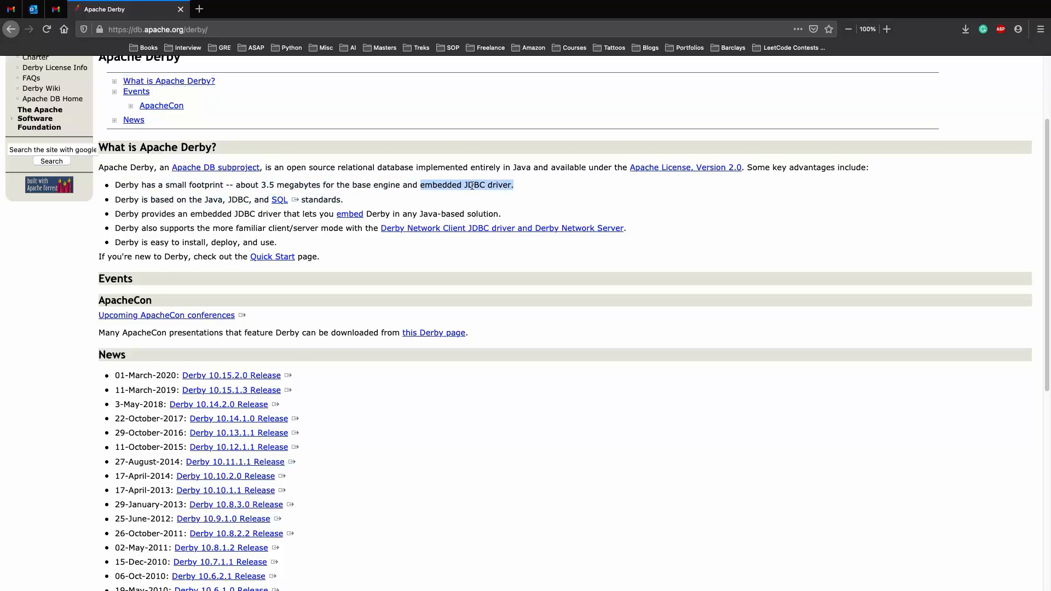
click(466, 185)
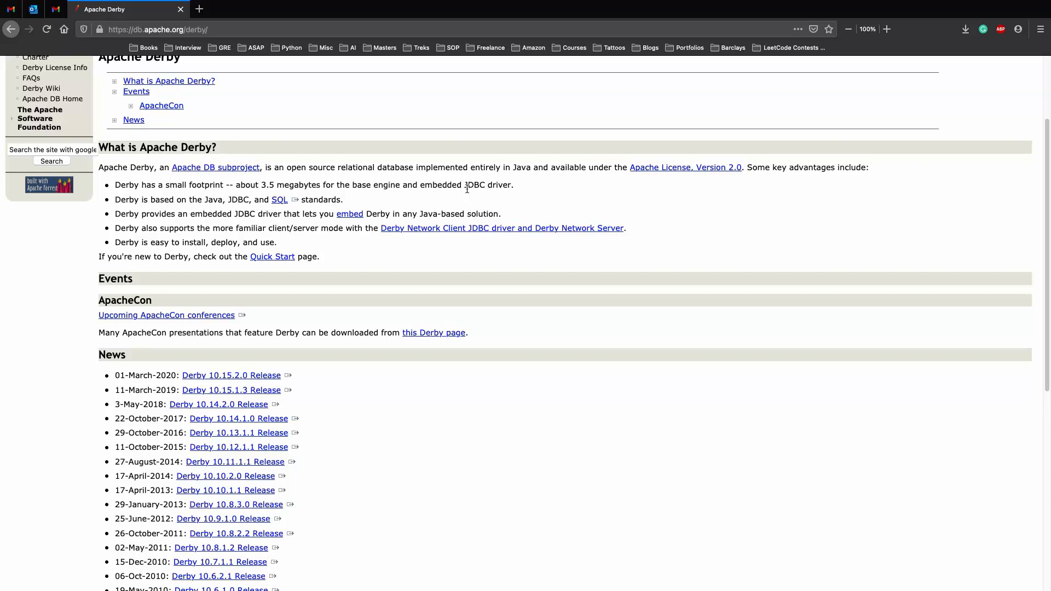
mouse_move(206, 196)
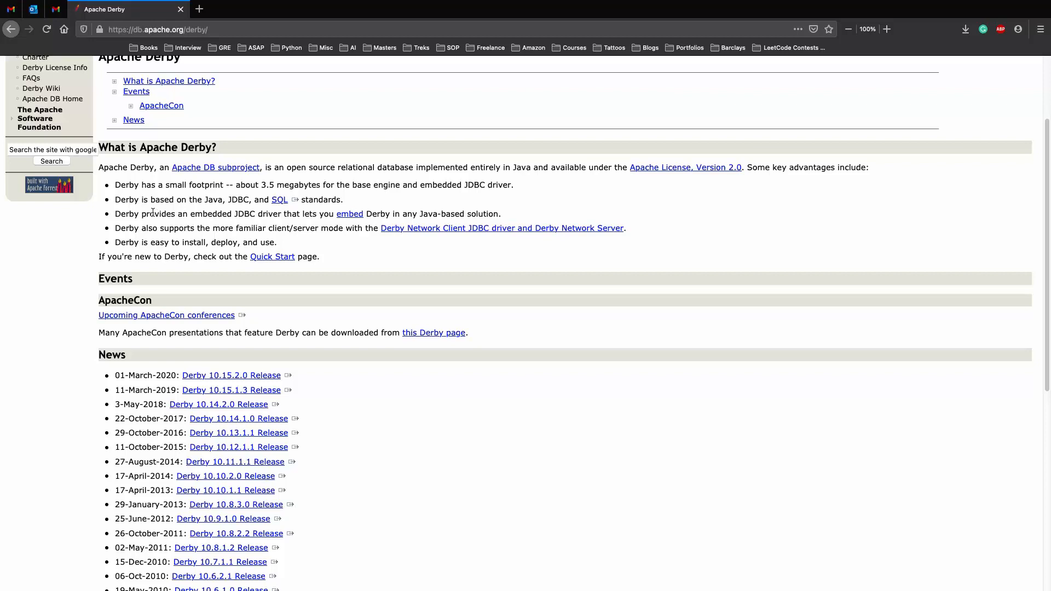
drag(148, 199, 341, 199)
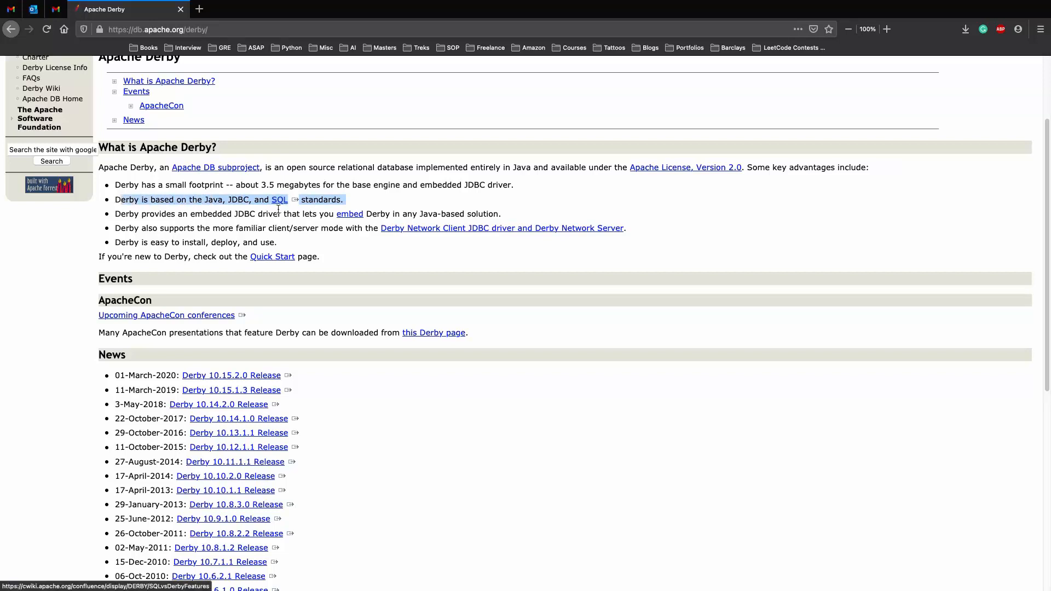
click(288, 213)
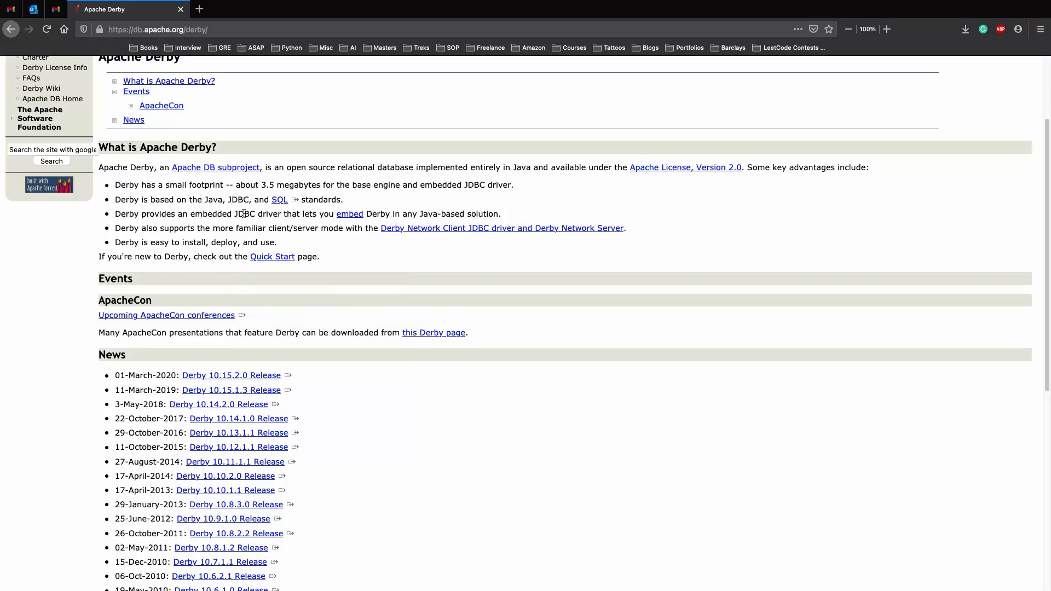
mouse_move(395, 211)
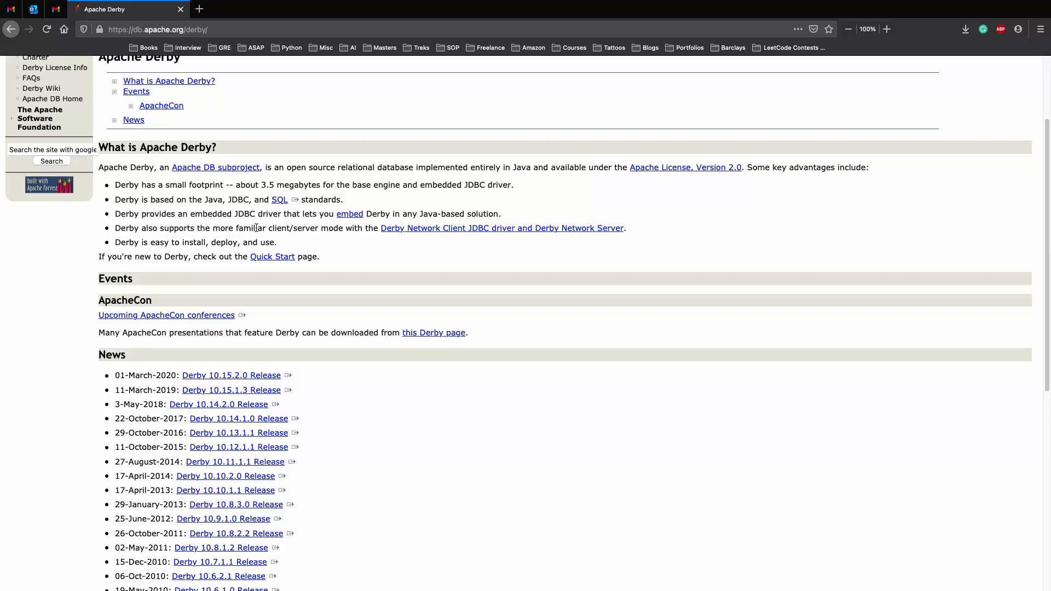
mouse_move(482, 228)
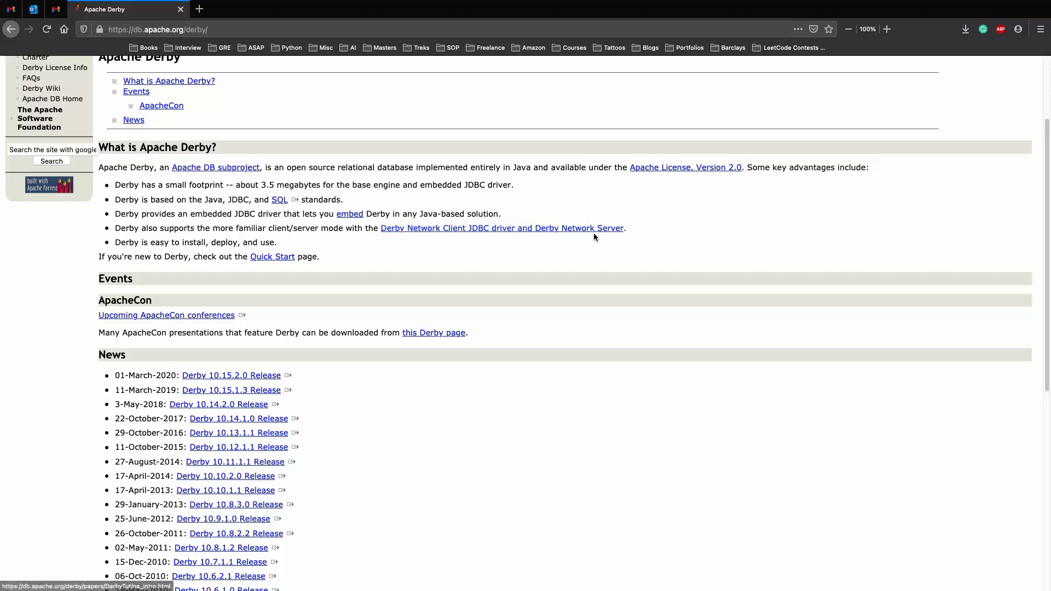
- Open the Derby Quick Start page in a new tab and scroll to its next-steps resources
double_click(305, 228)
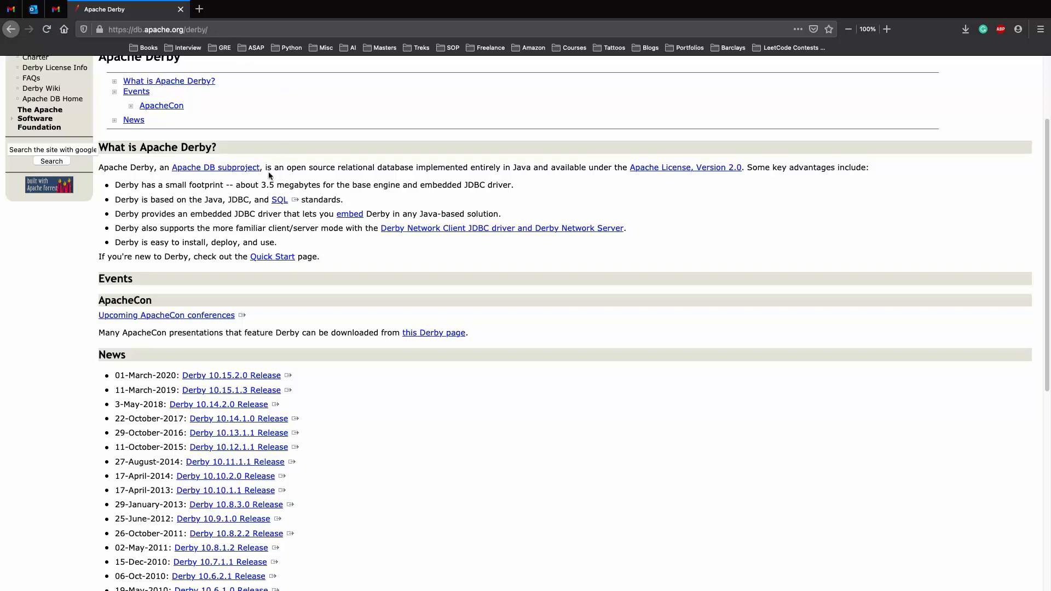
mouse_move(127, 240)
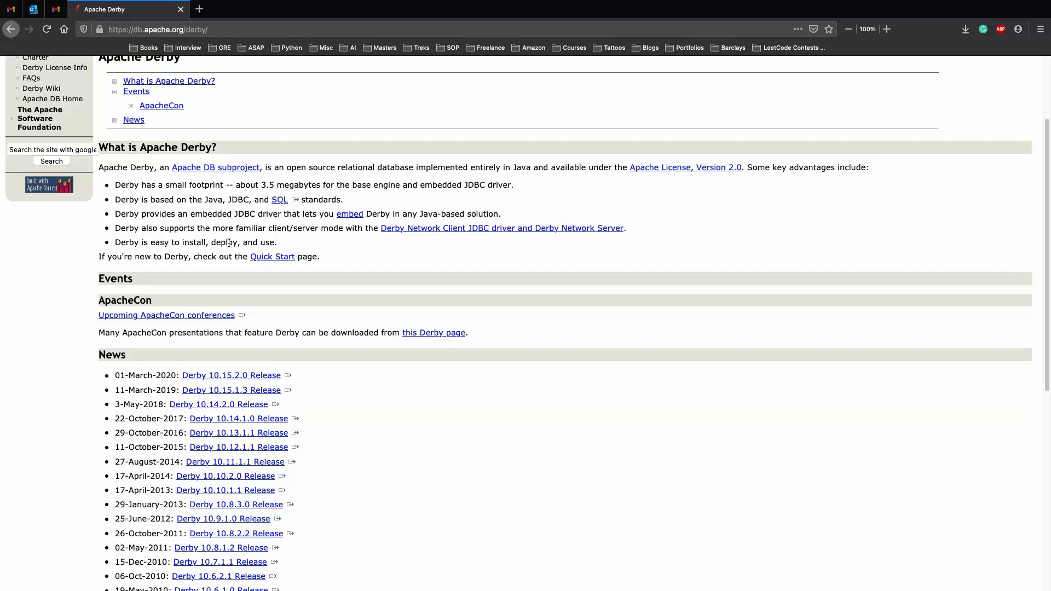
double_click(193, 242)
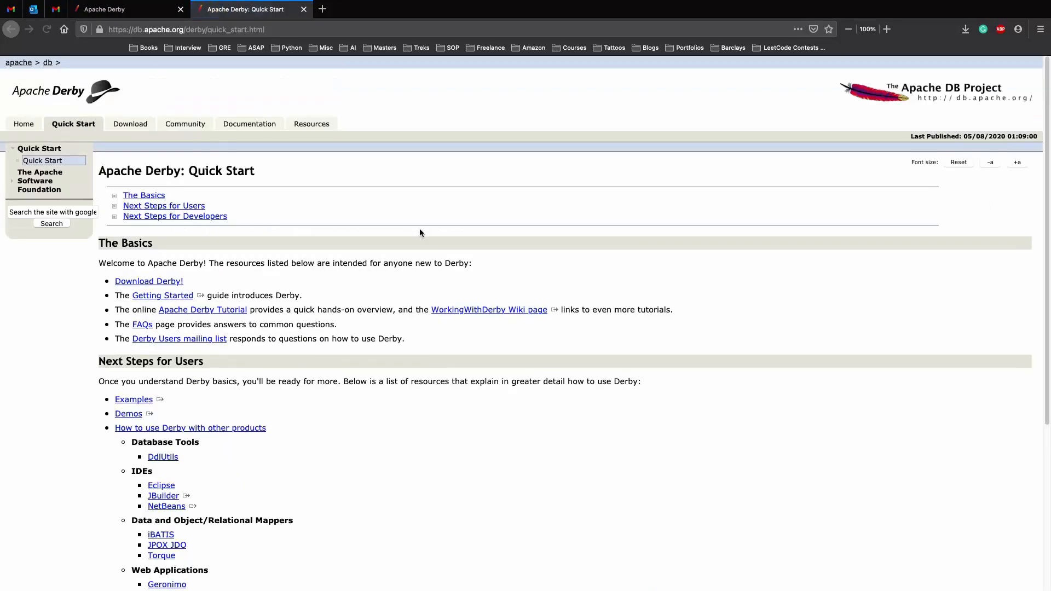
scroll(down, 3)
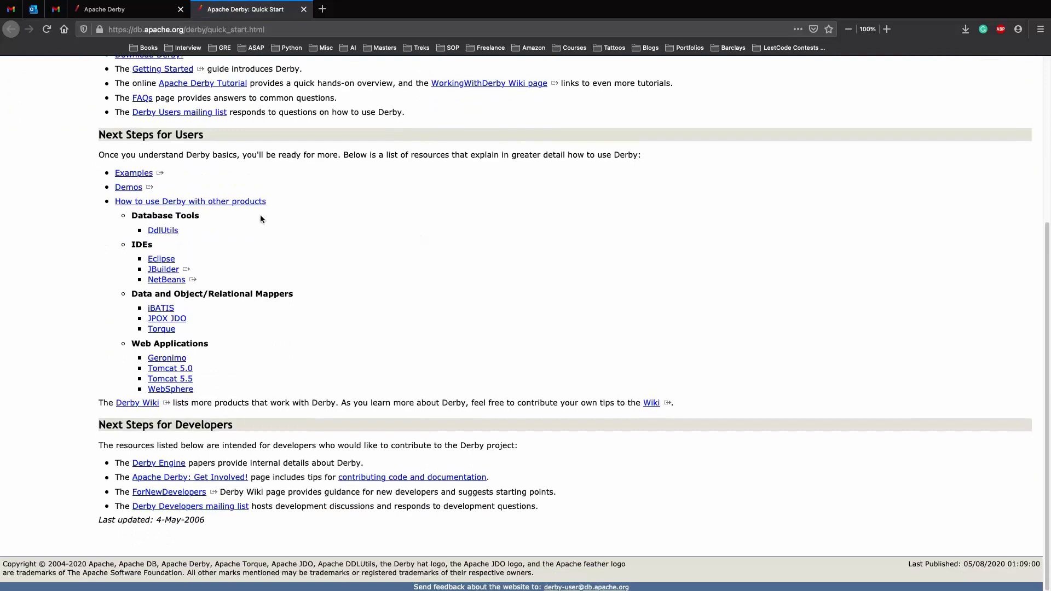
mouse_move(190, 201)
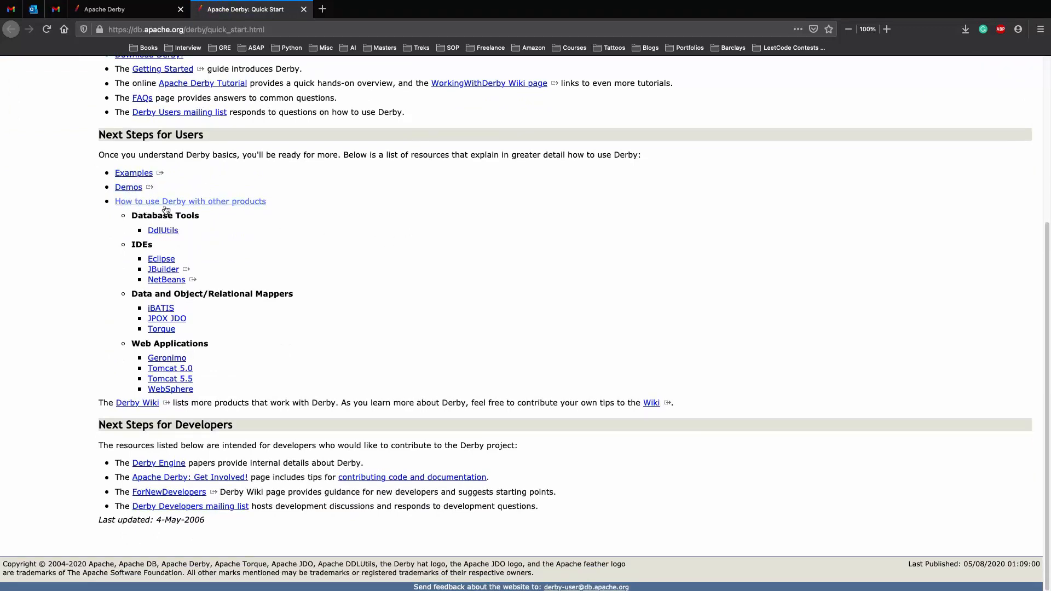
mouse_move(181, 256)
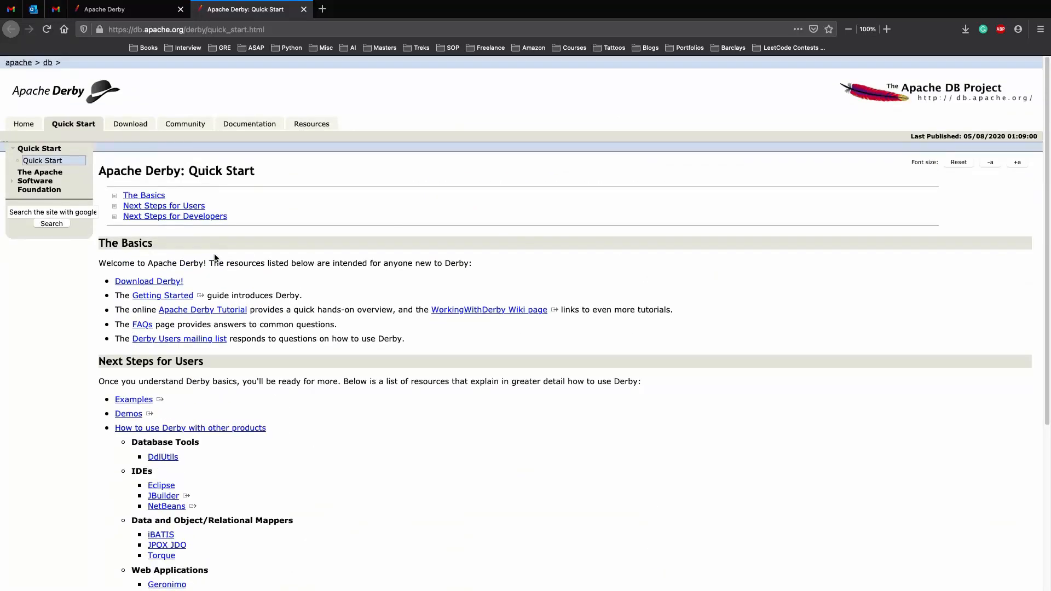
mouse_move(167, 171)
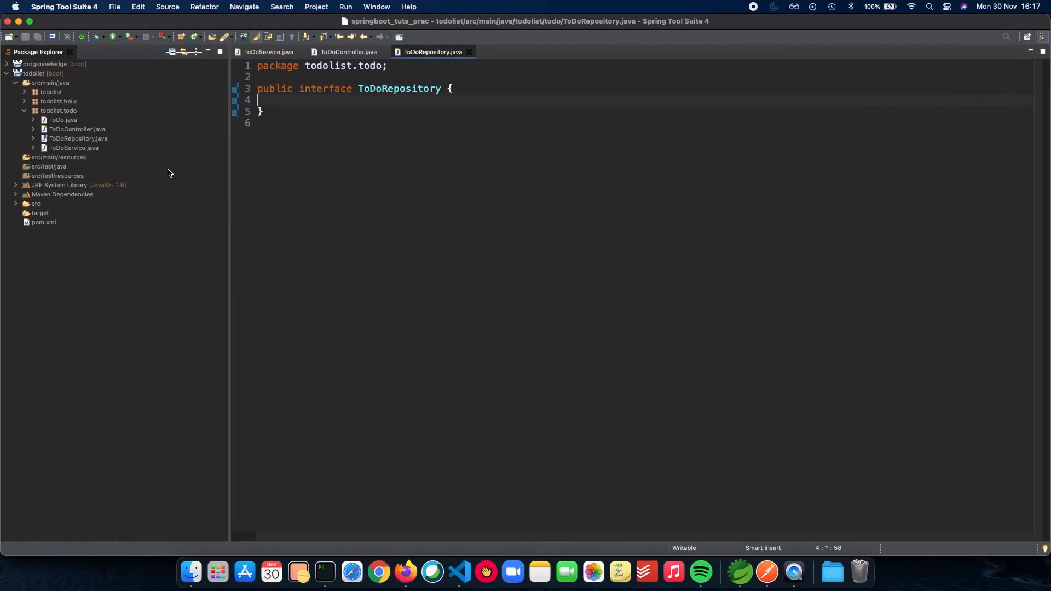
- In todolist/pom.xml, add a new empty <dependency> block inside the dependencies list
click(43, 222)
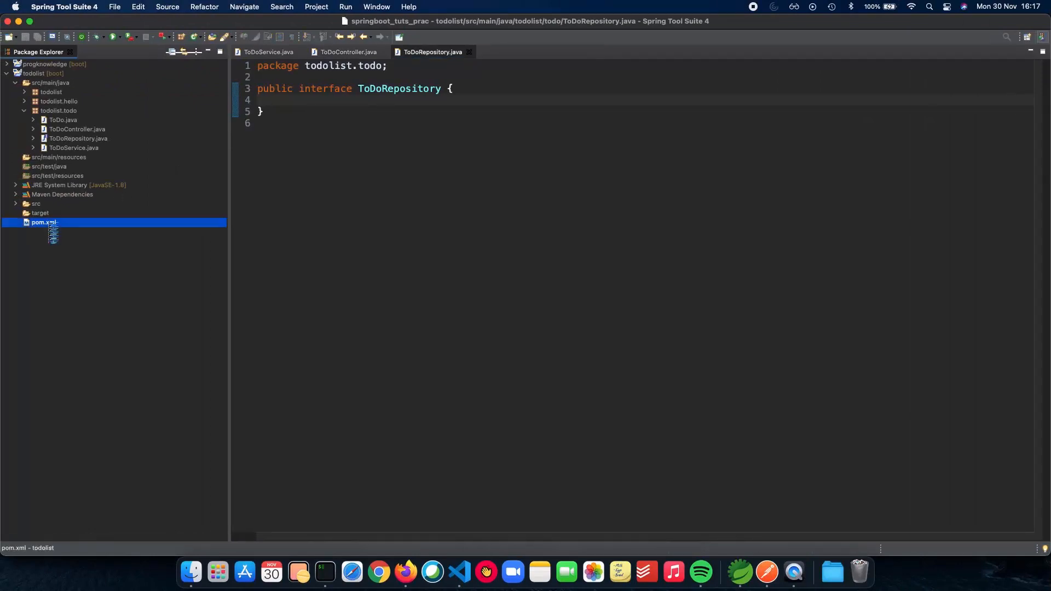
double_click(43, 222)
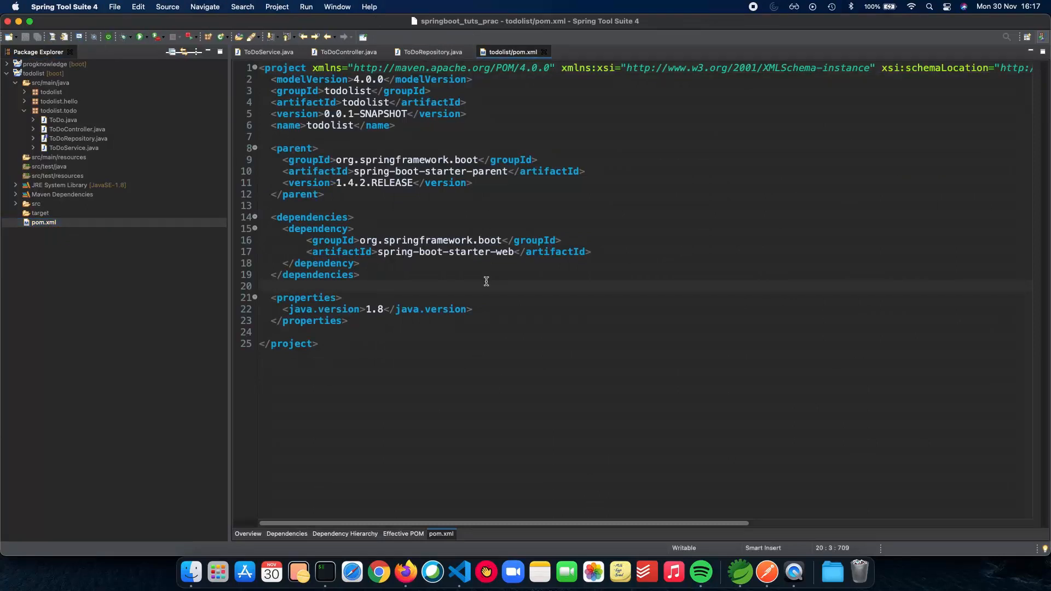
key(Enter)
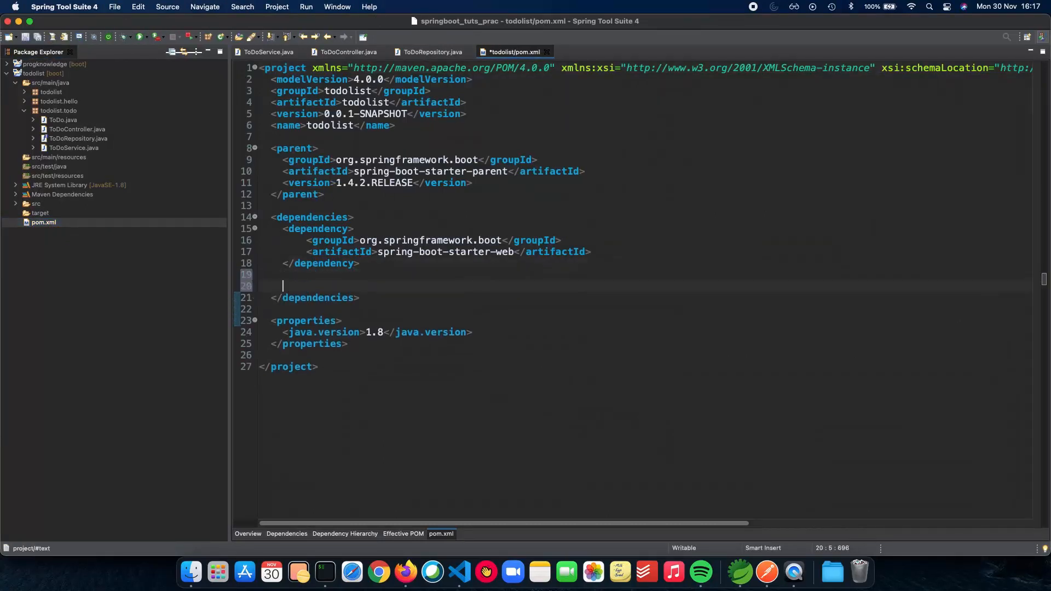
text(<depe>)
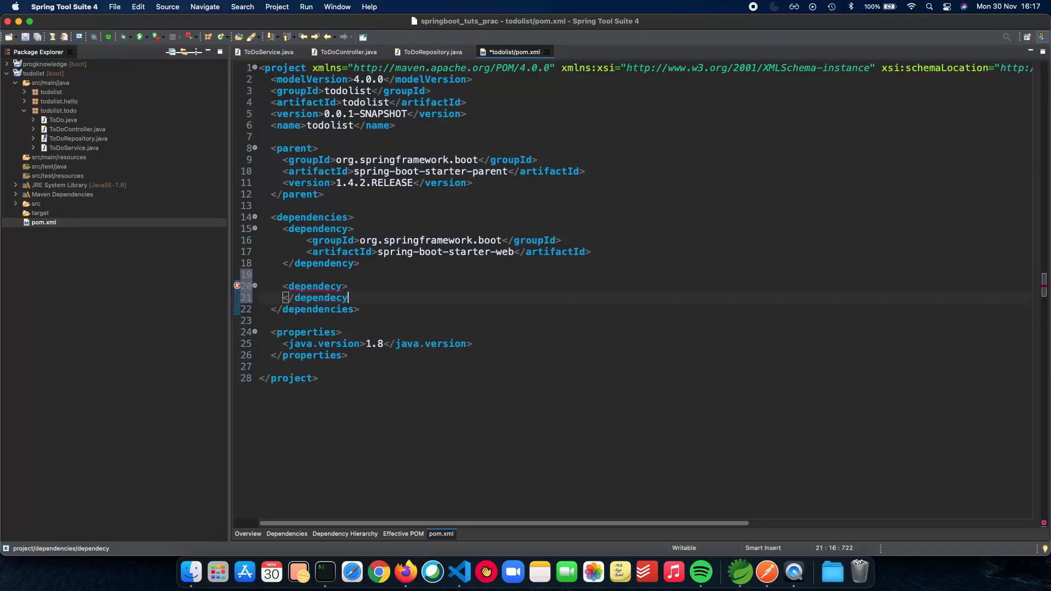
key(Return)
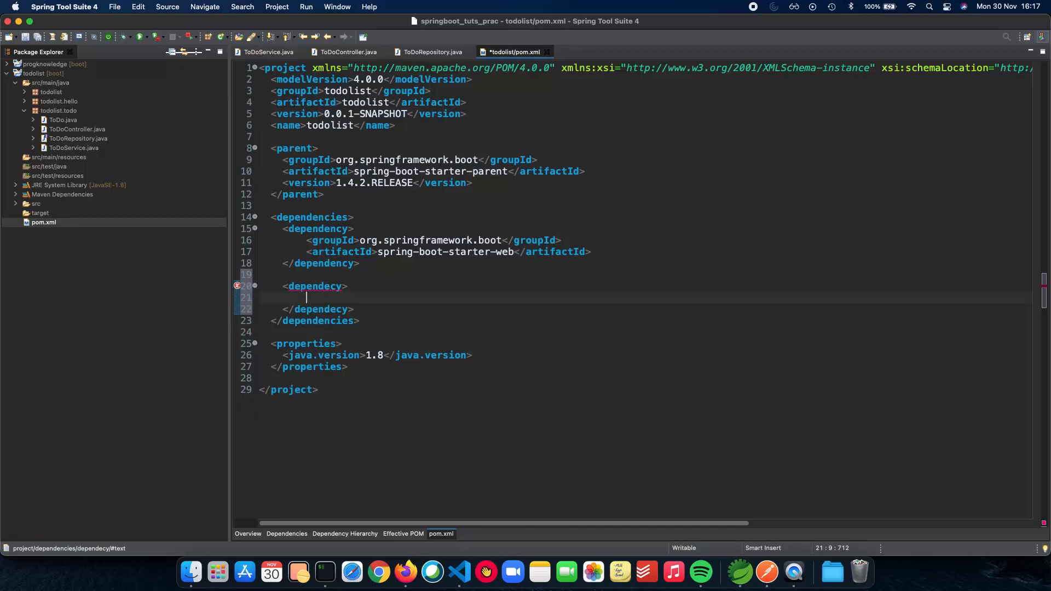
- Add empty <groupId> and <artifactId> tags inside the new dependency
text(<>)
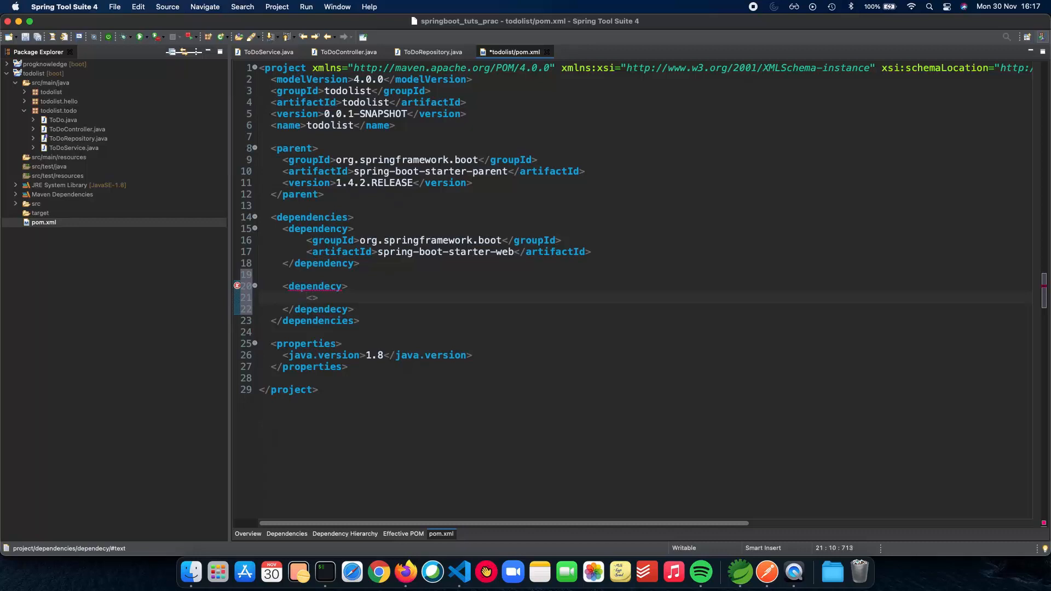
text(group)
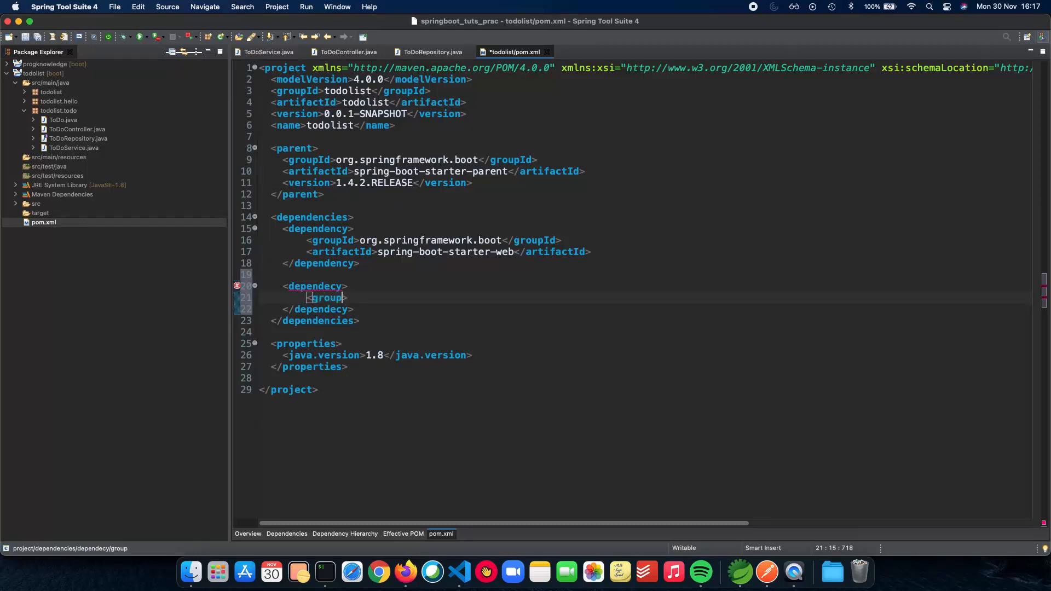
text(Id)
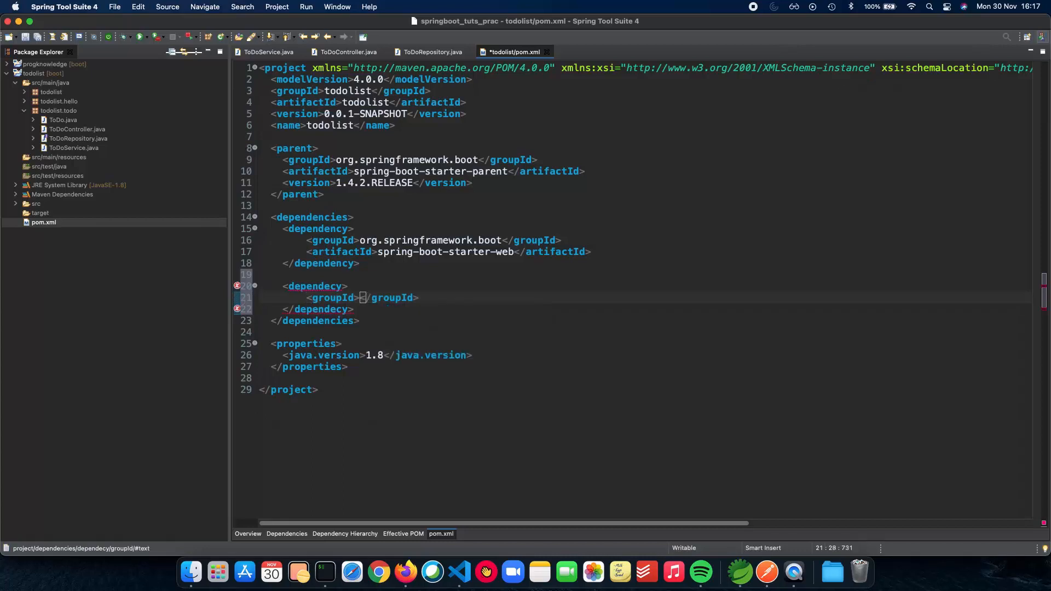
text(<art)
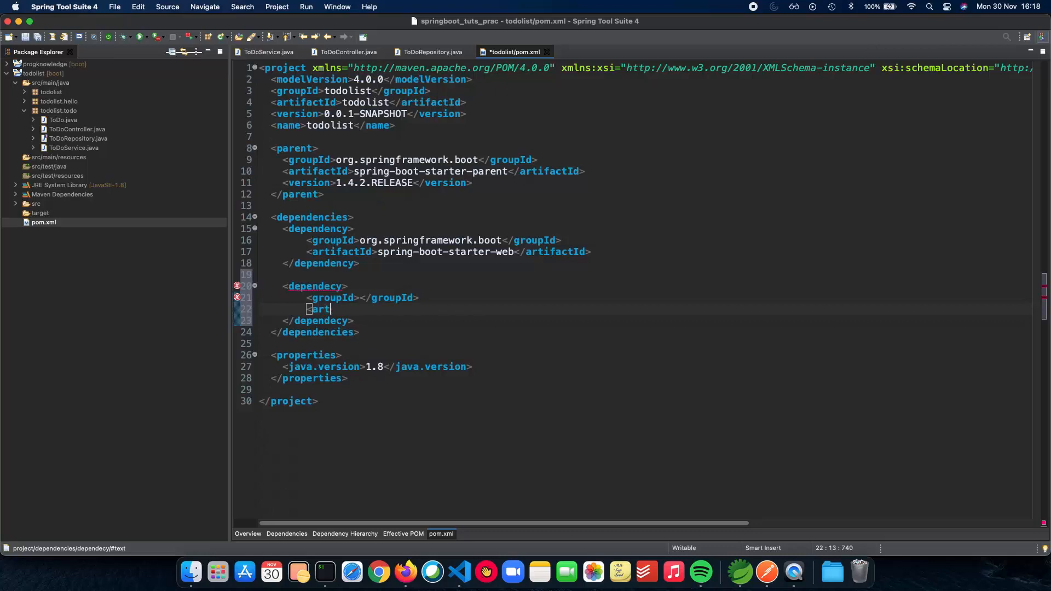
text(ifactIU)
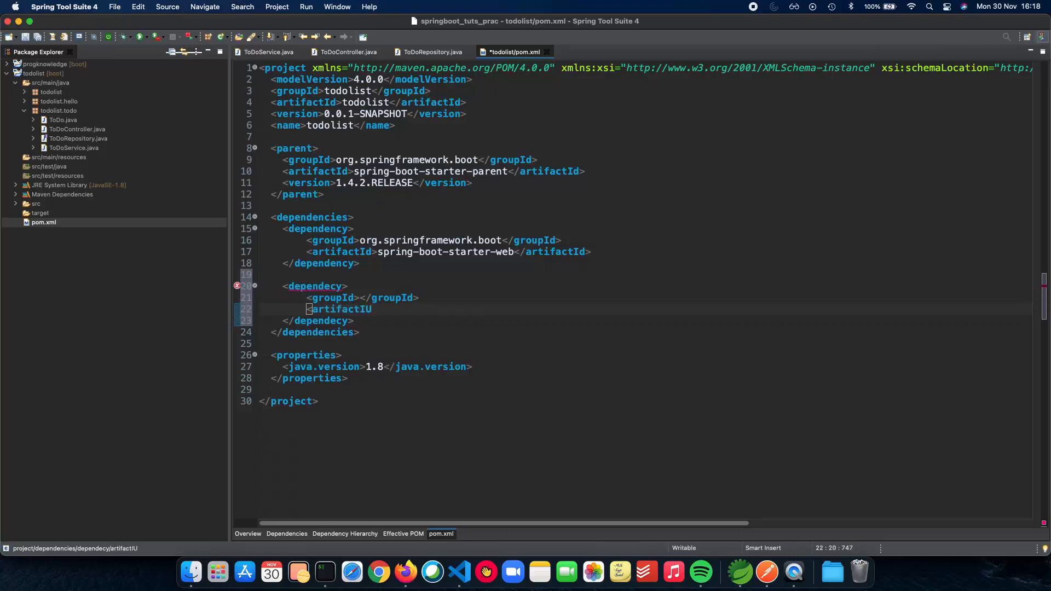
text(d></artifactId>)
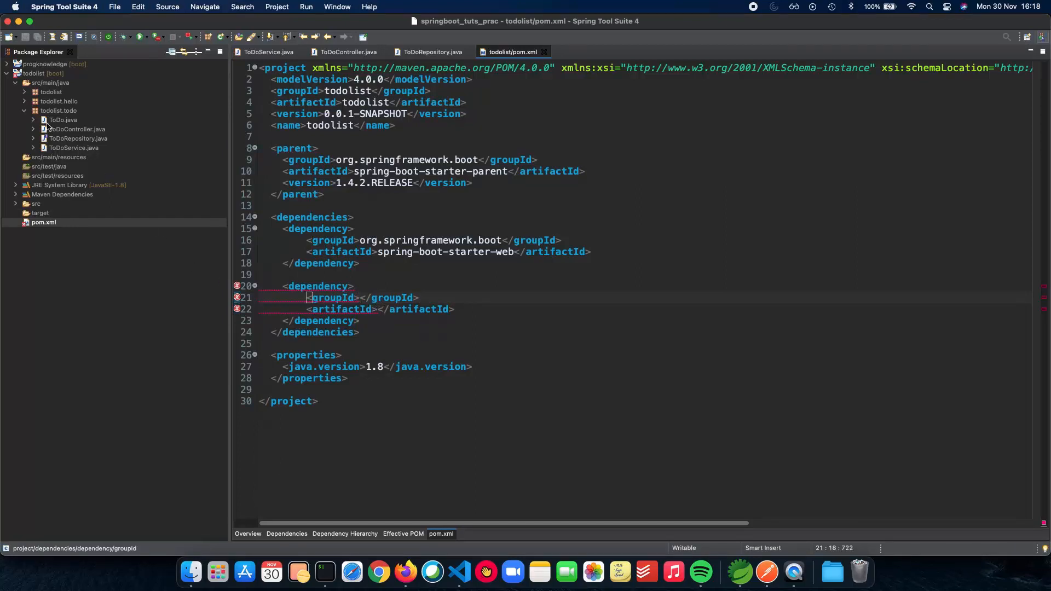
- Fill the new dependency's groupId with org.springframework.boot, copied from progknowledge/pom.xml
click(43, 222)
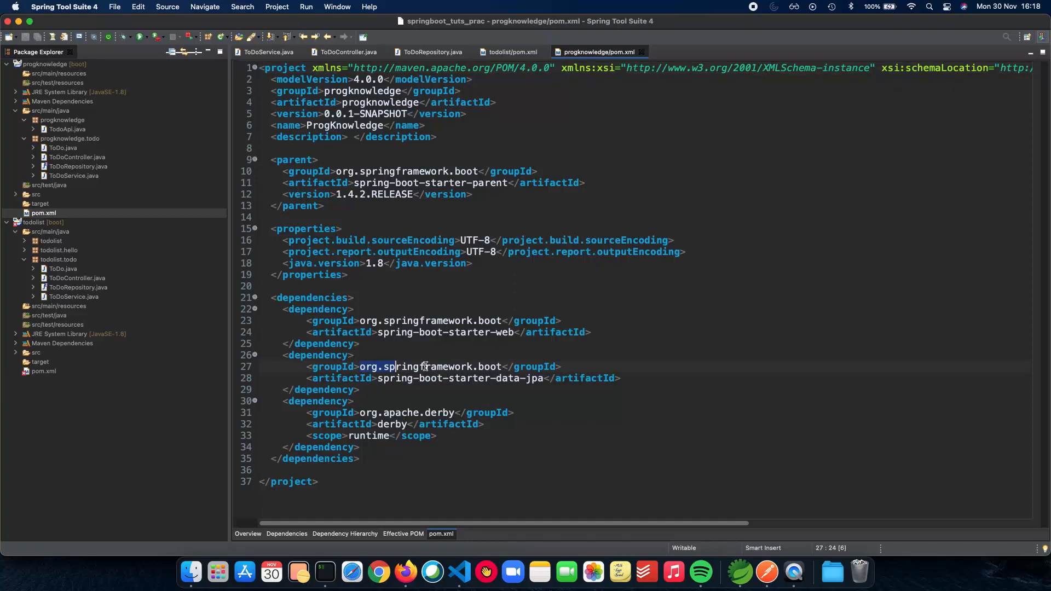
double_click(432, 367)
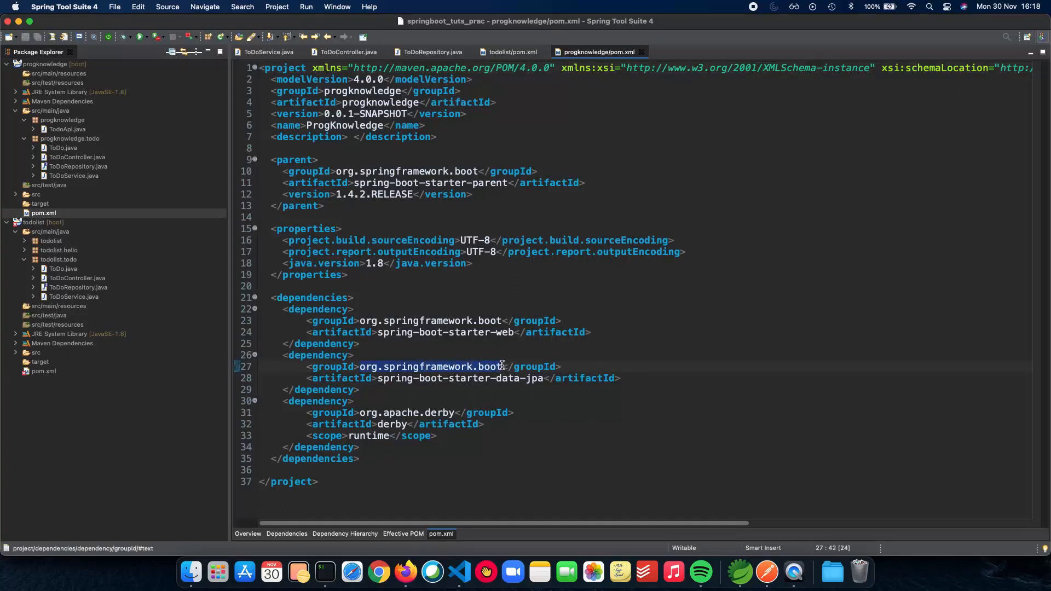
click(513, 52)
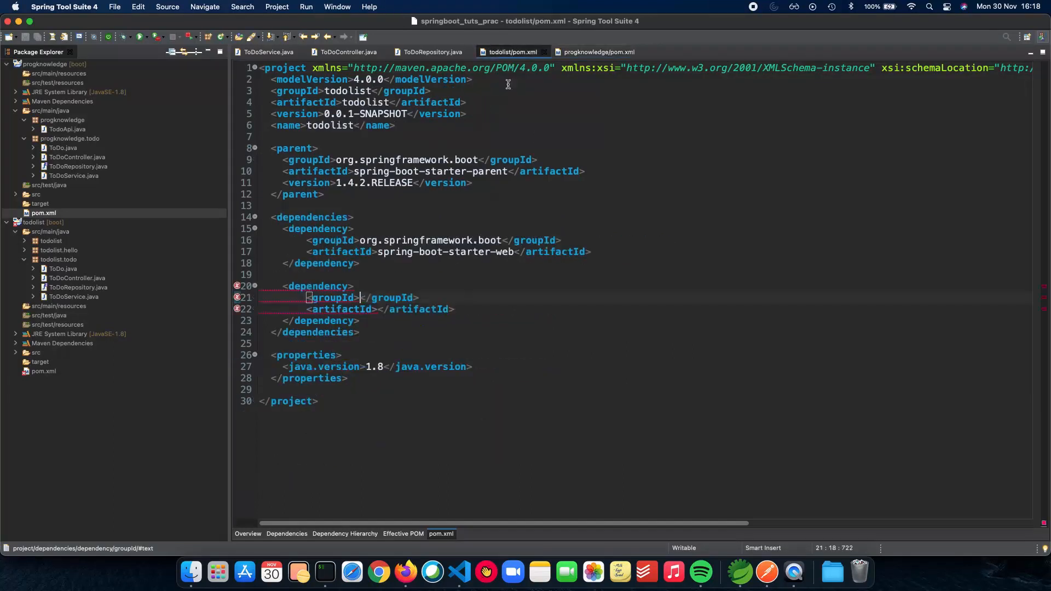
text(org.springframework.boot)
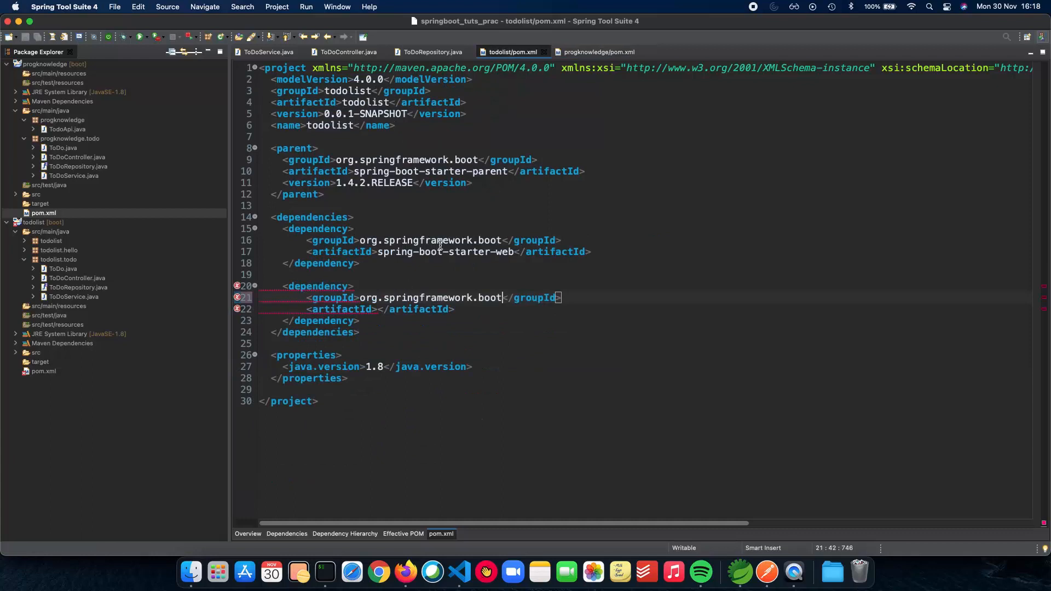
- Fill its artifactId with spring-boot-starter-data-jpa, copied from progknowledge/pom.xml
click(594, 52)
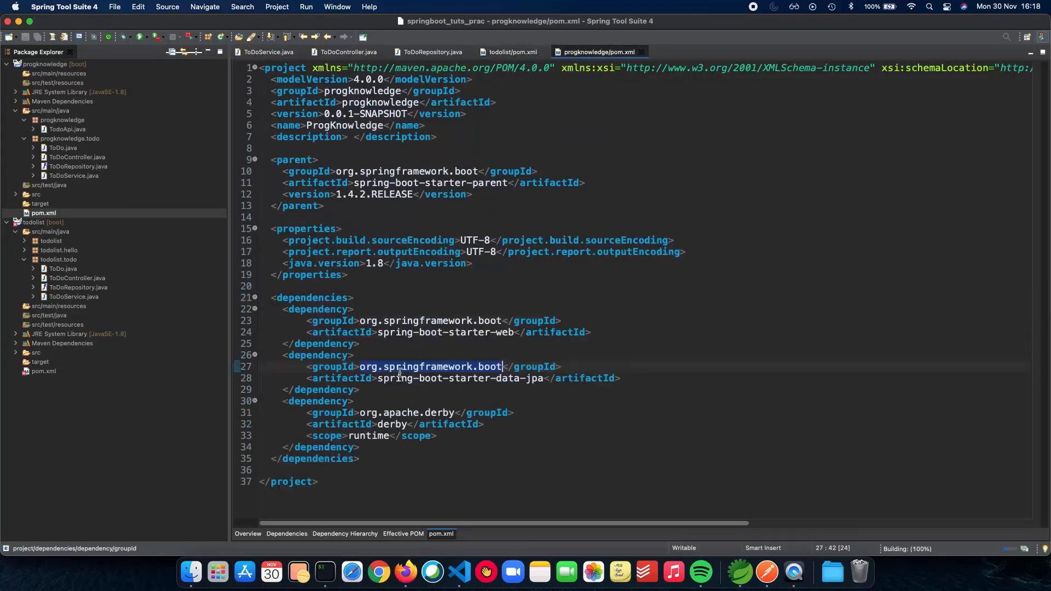
click(422, 378)
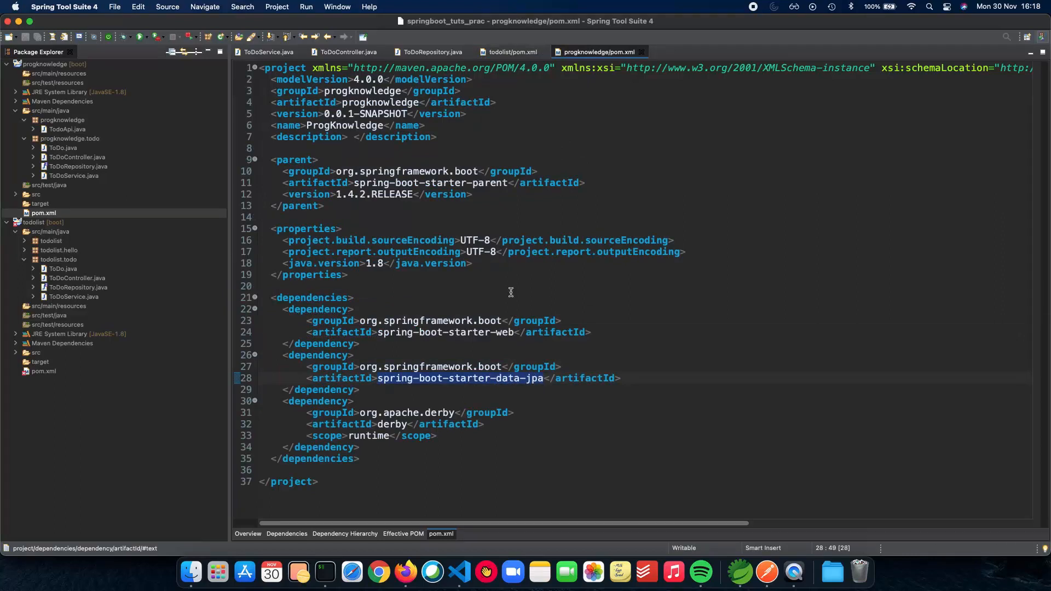
click(511, 51)
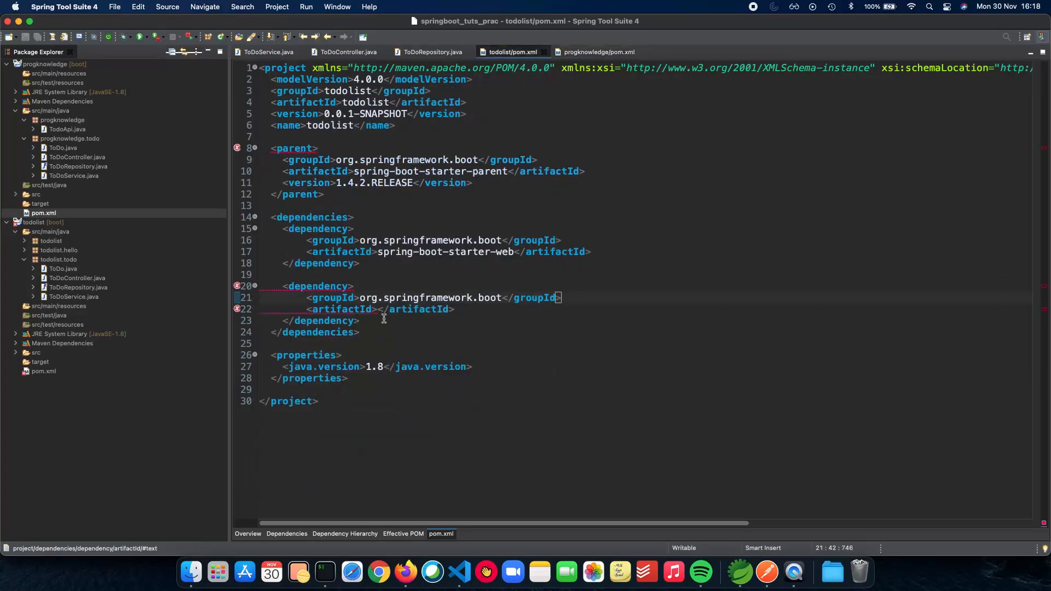
text(spring-boot-starter-data-jpa)
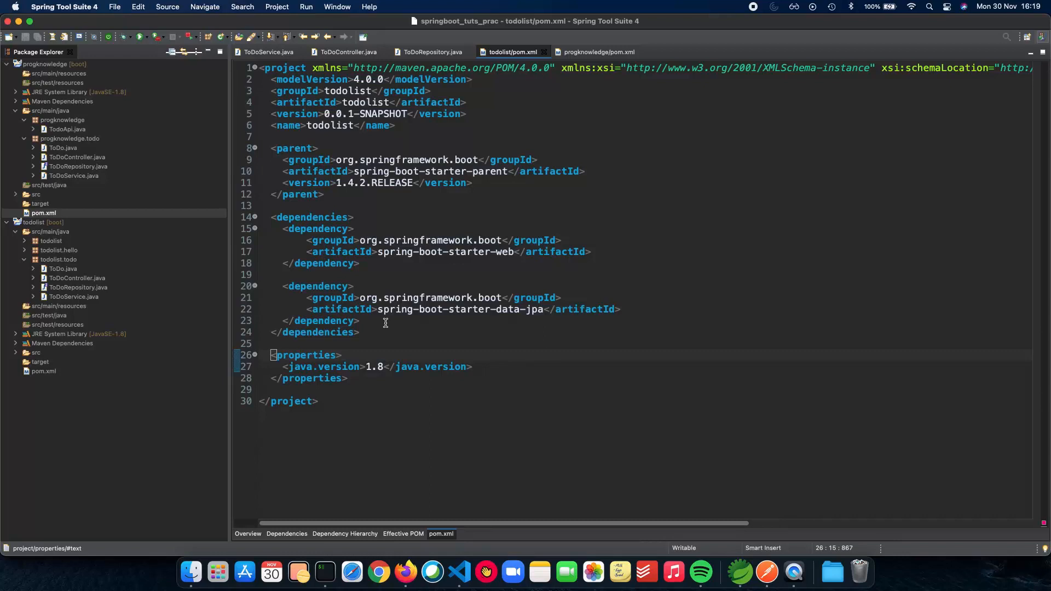
- Add a third <dependency> block after the data-jpa dependency, with its closing tag completed
key(enter)
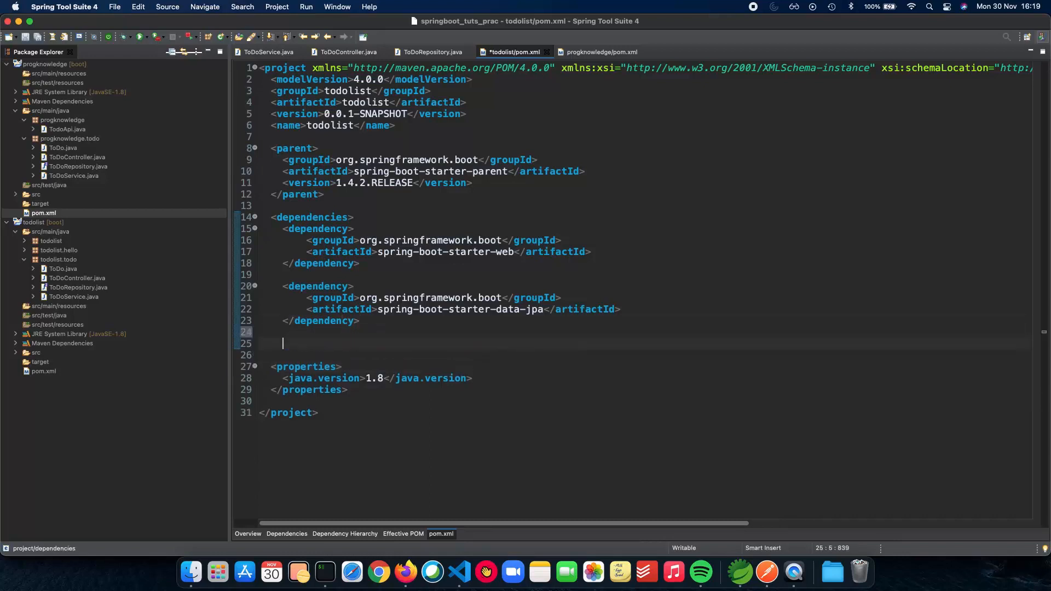
text(<>)
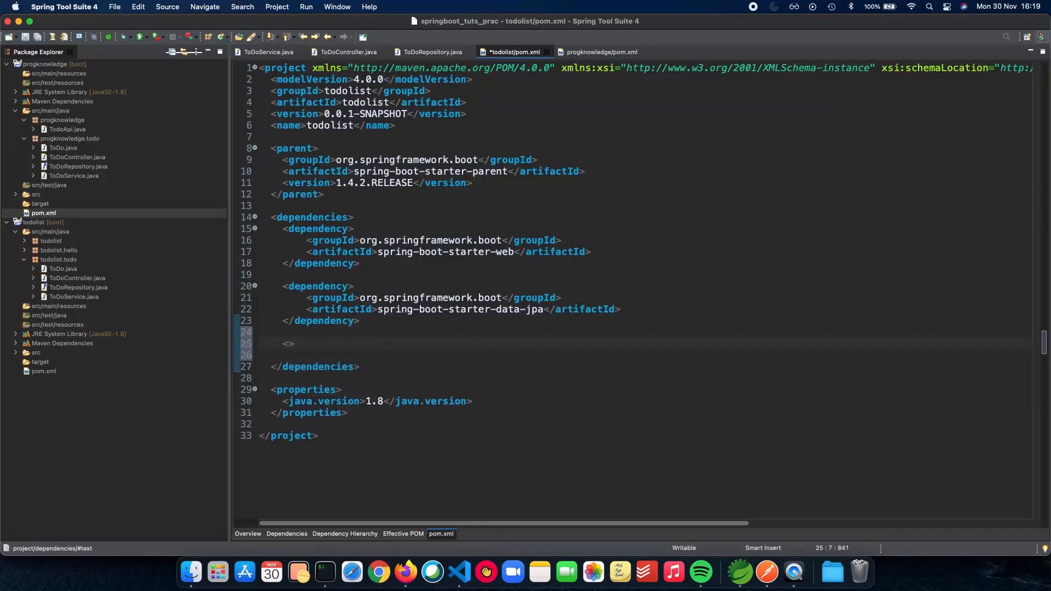
text(dependecy)
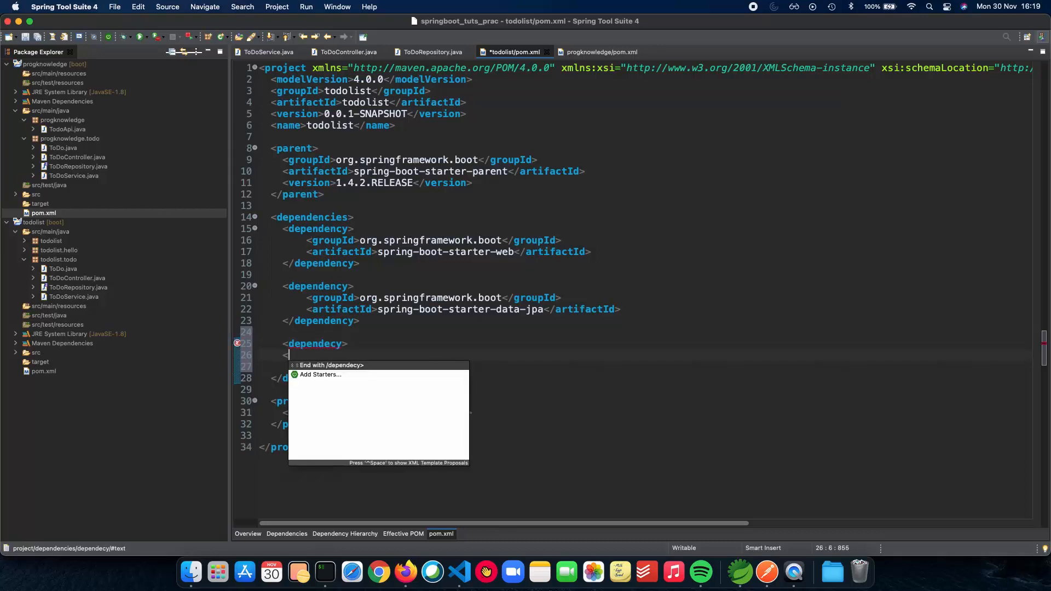
click(321, 374)
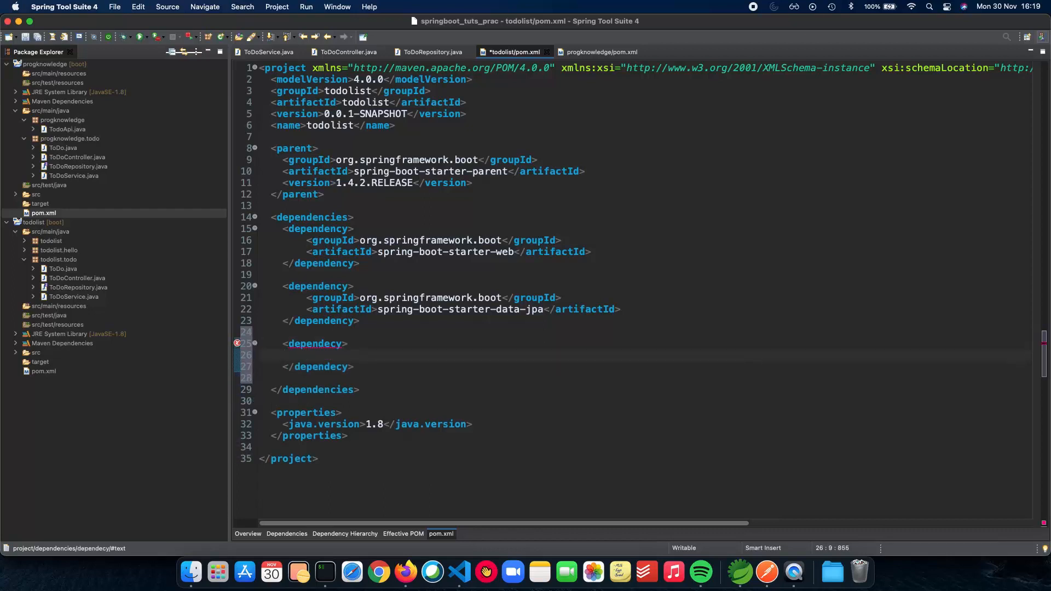
- Add empty groupId and artifactId tags inside the third dependency
text(<group>)
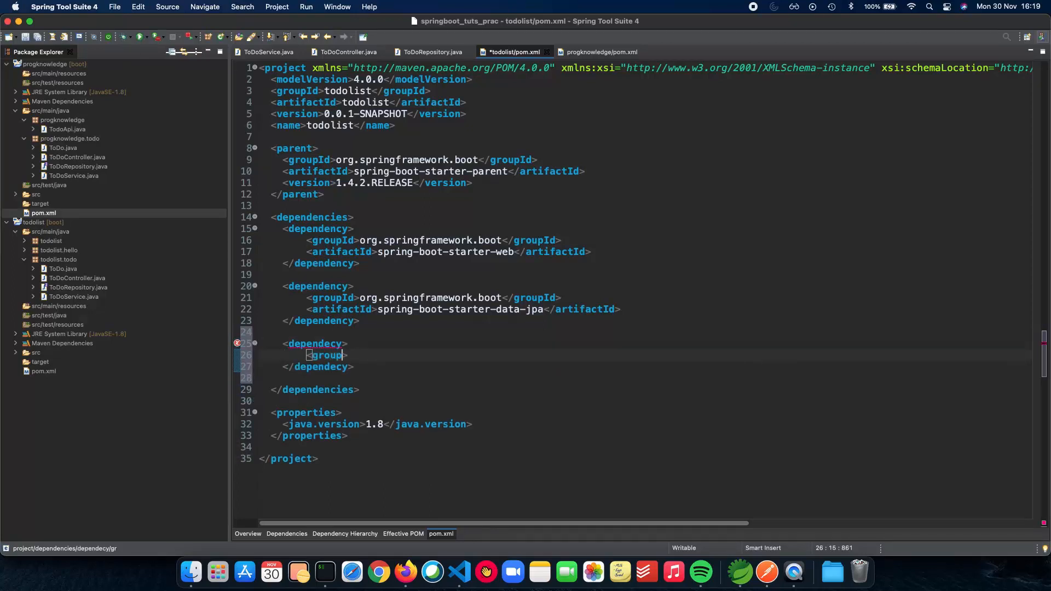
text(Id)
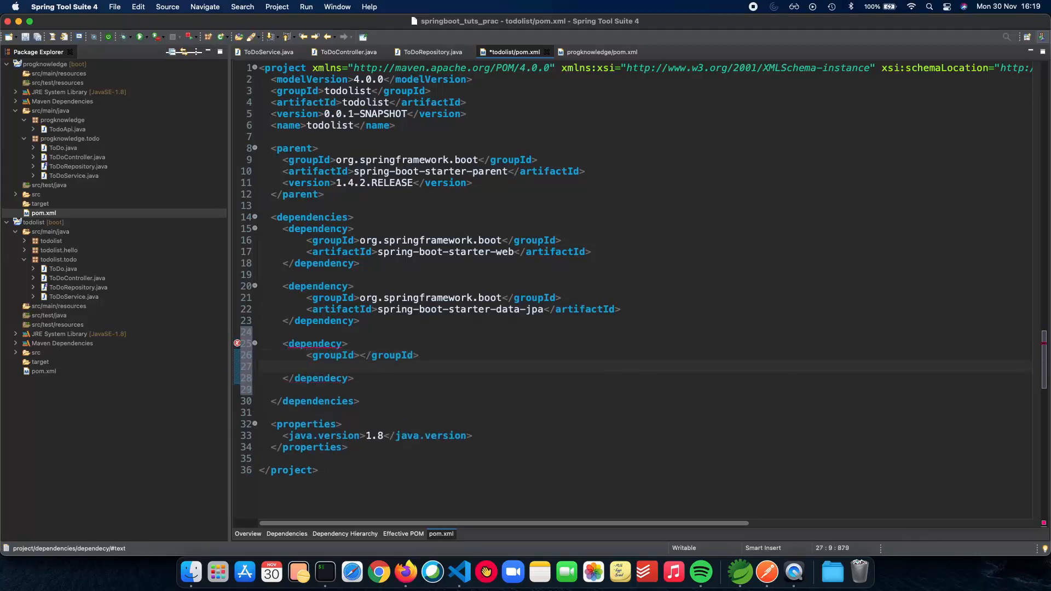
text(<artifactId></artifactId>)
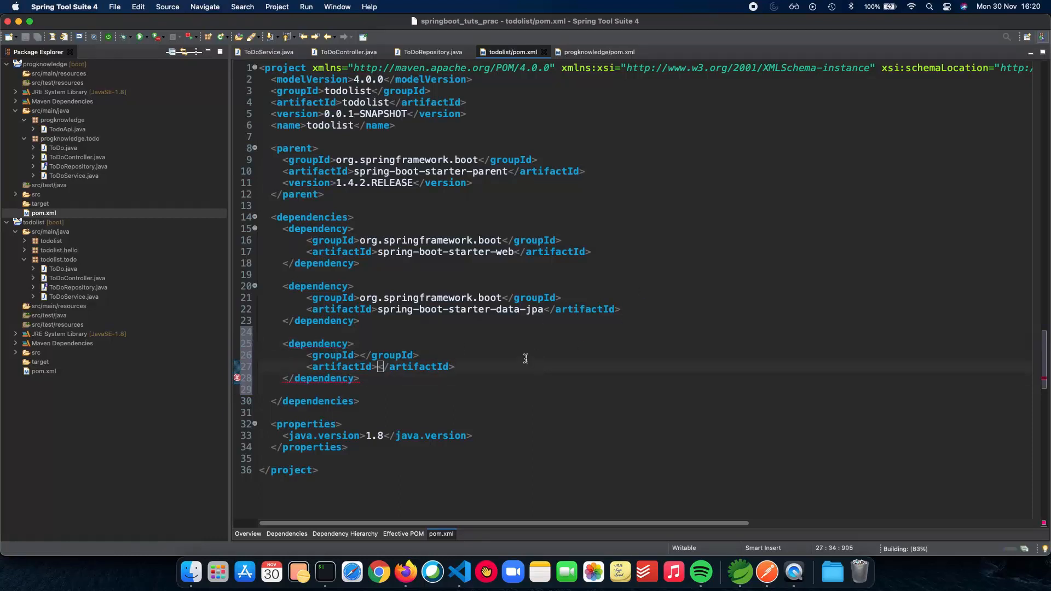
- Fill the third dependency's groupId with org.apache.derby, copied from progknowledge/pom.xml
click(596, 52)
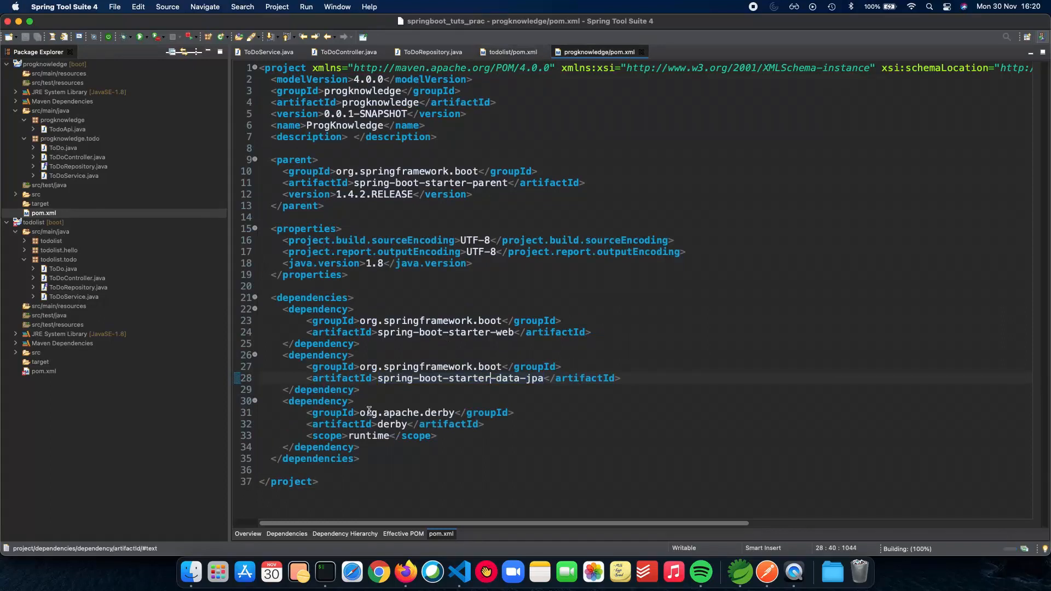
double_click(405, 413)
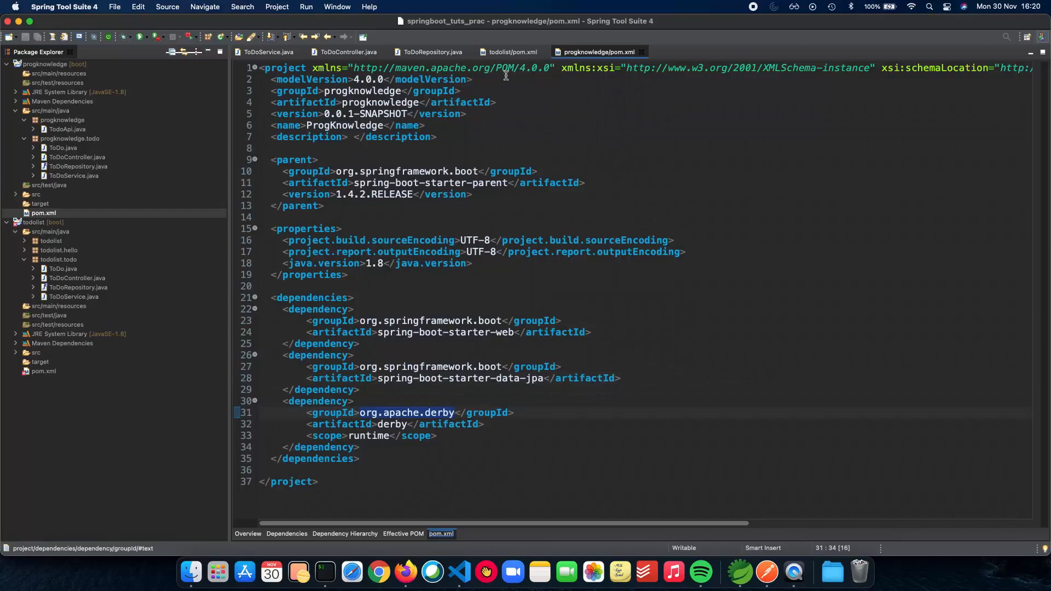
click(511, 52)
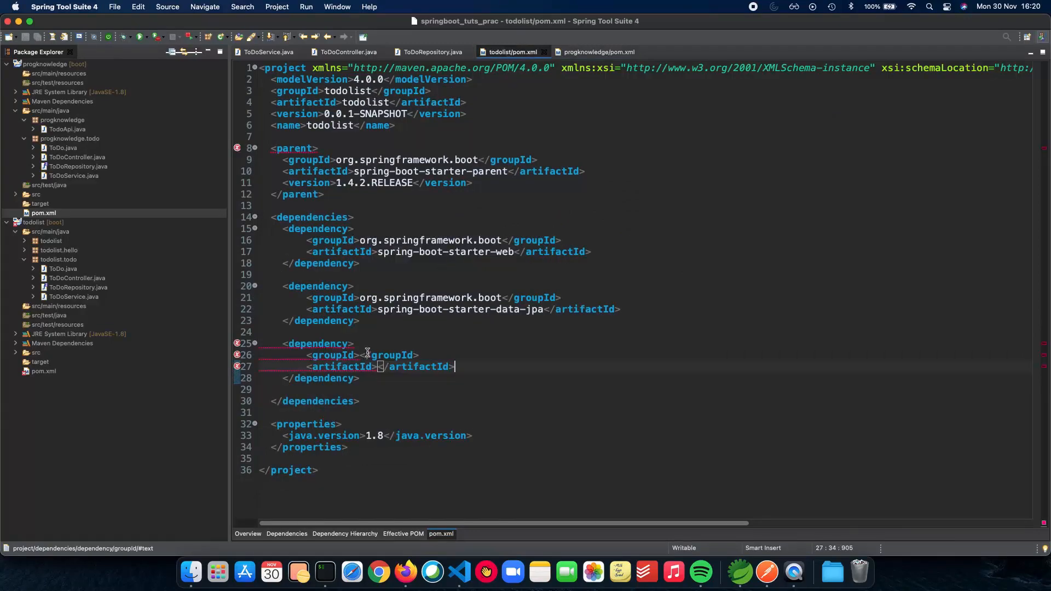
text(org.apache.derby)
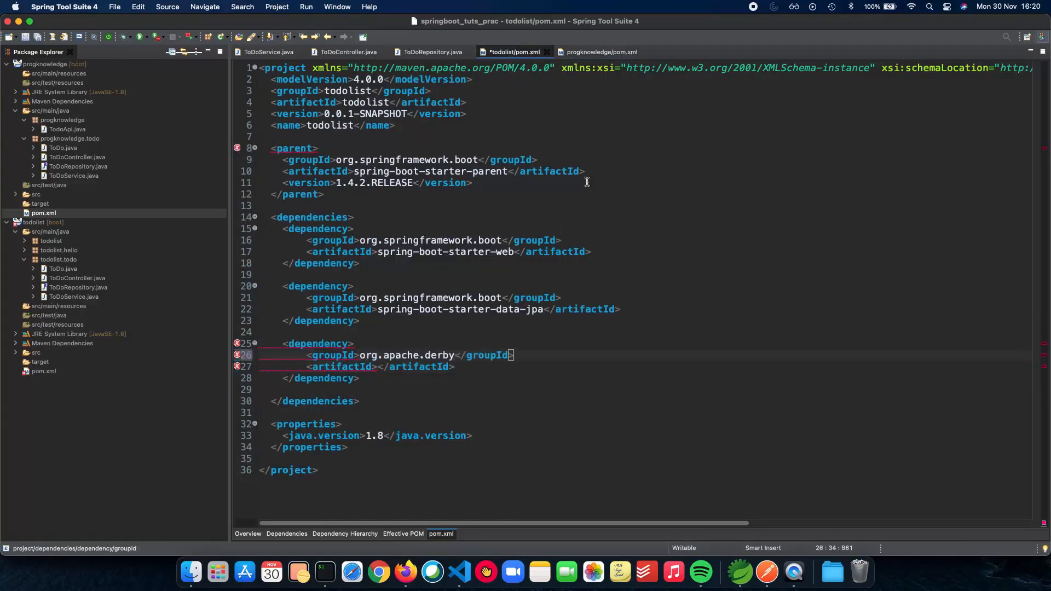
- Complete its artifactId as derby with runtime scope and save
click(600, 51)
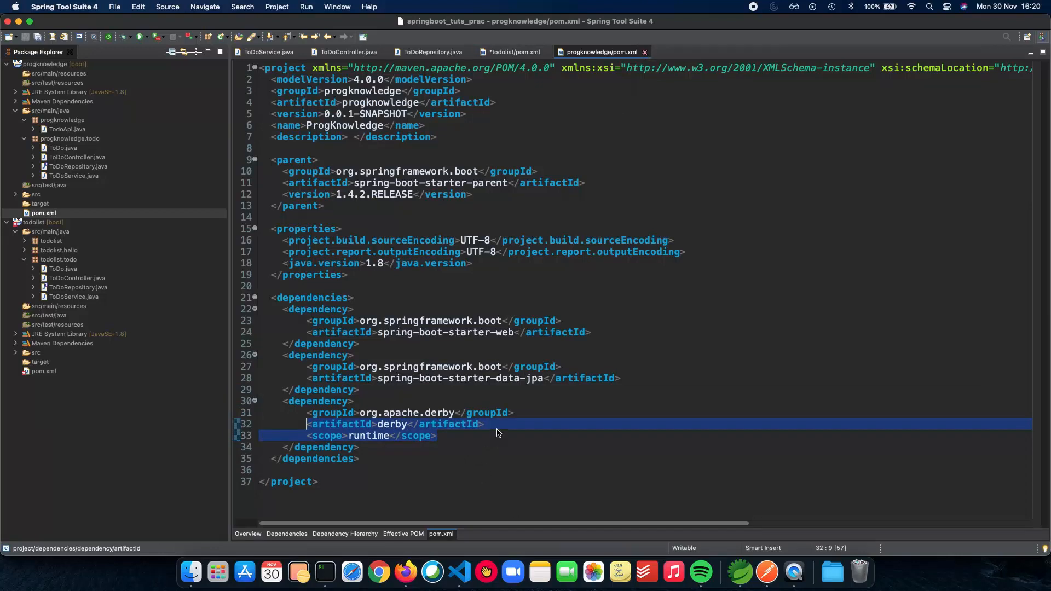
click(515, 52)
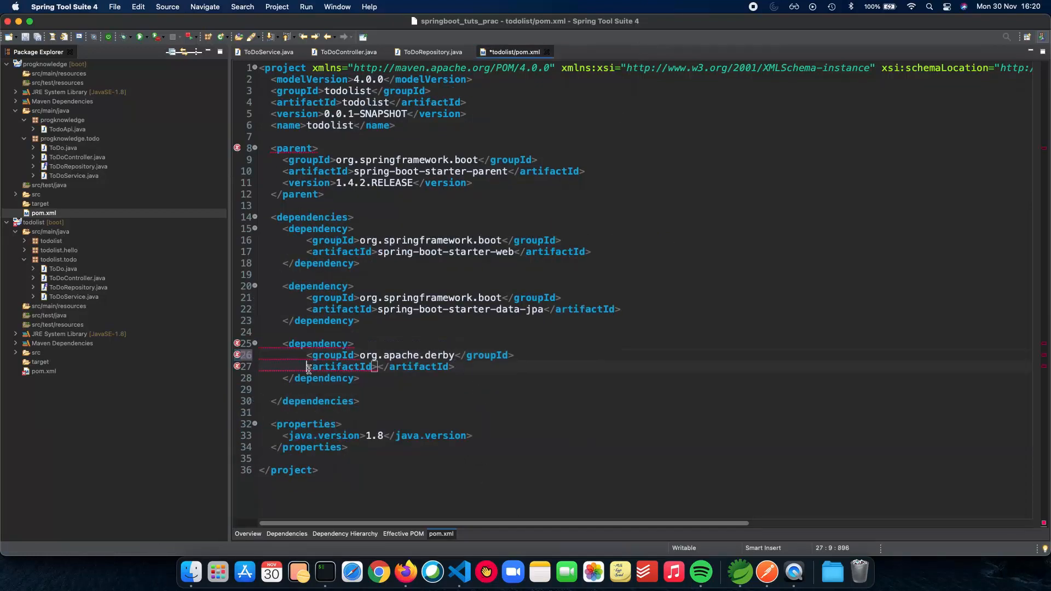
text(derby</artifactId>)
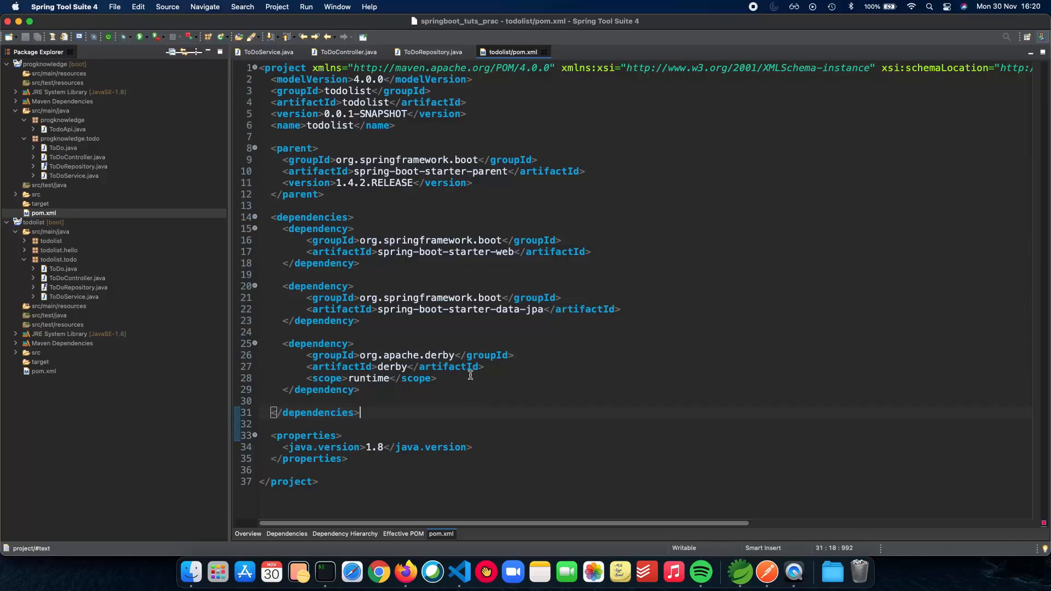
mouse_move(464, 323)
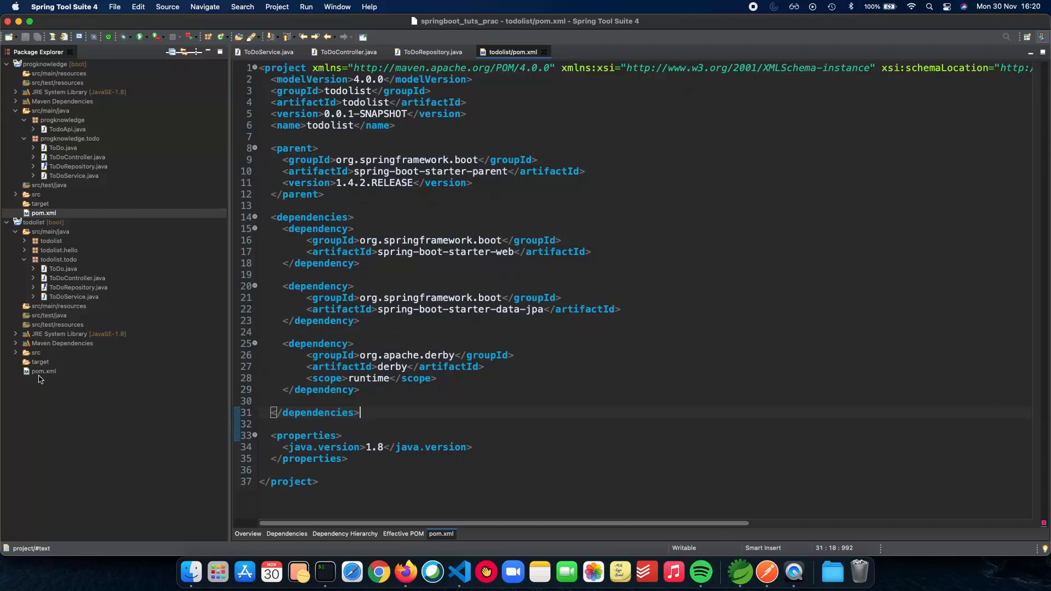
- Run Maven > Update Project on todolist so it picks up the three dependencies
right_click(44, 371)
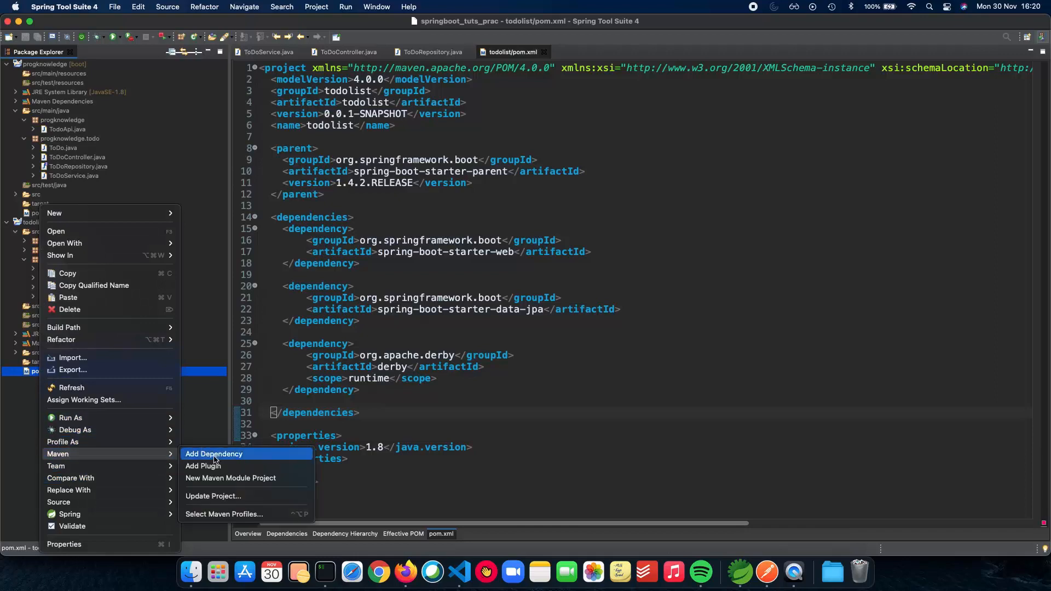
click(214, 495)
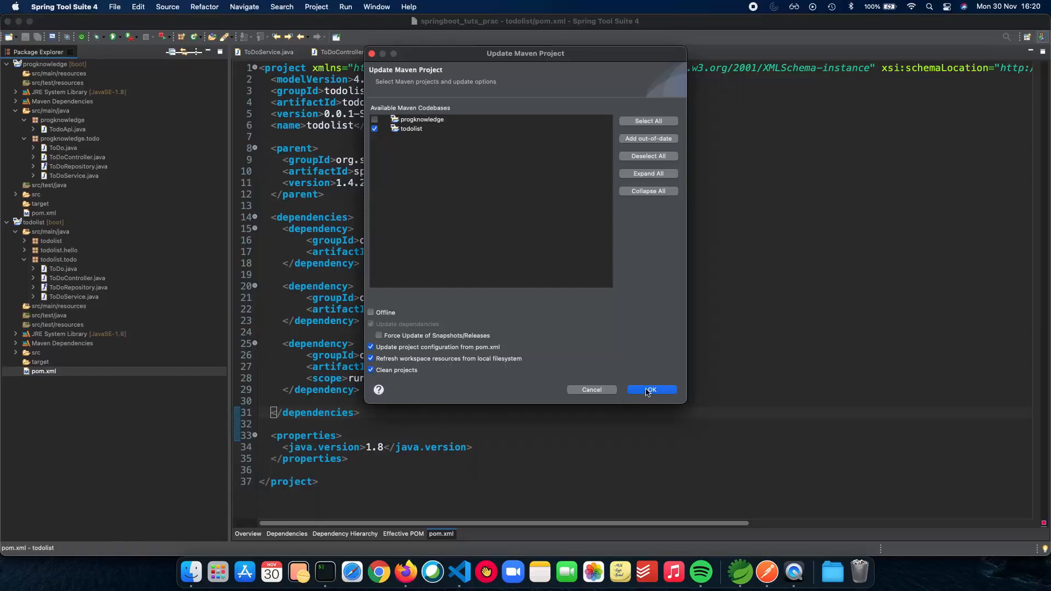
click(650, 389)
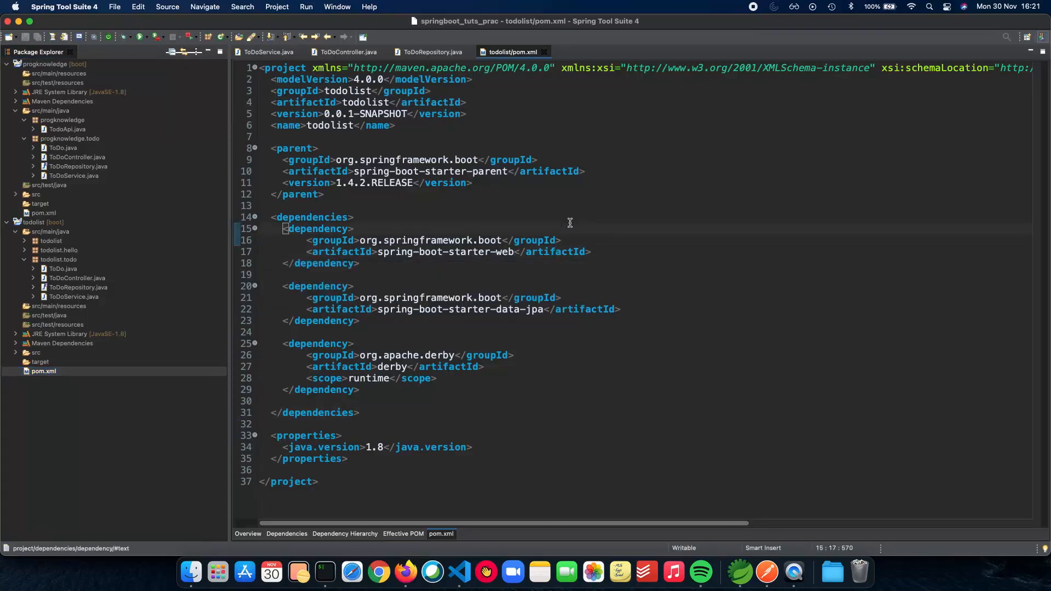
- Review the todolist pom.xml source listing web, data-jpa and derby dependencies
click(355, 229)
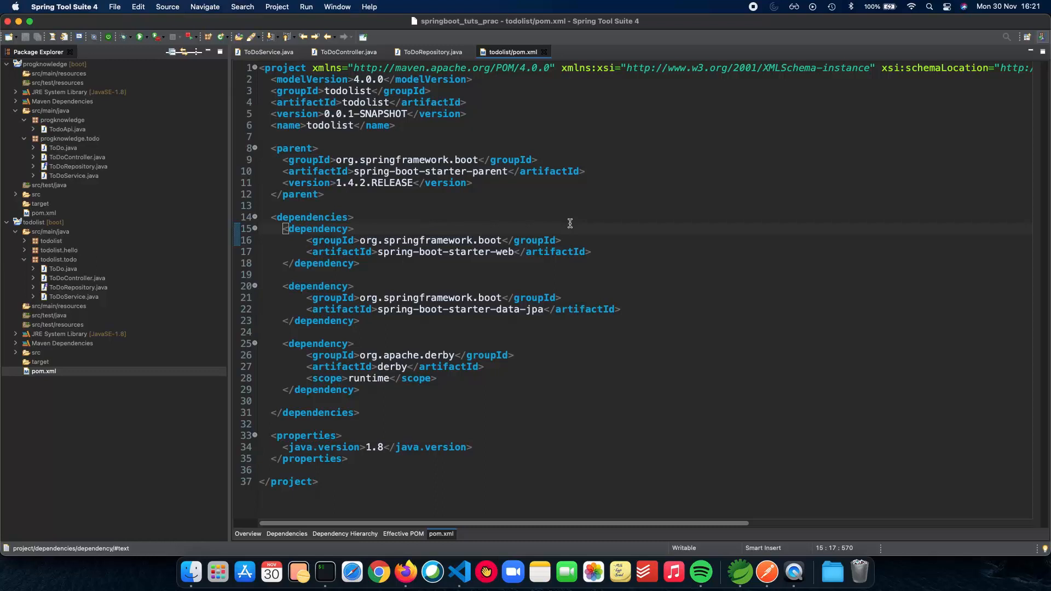
click(354, 228)
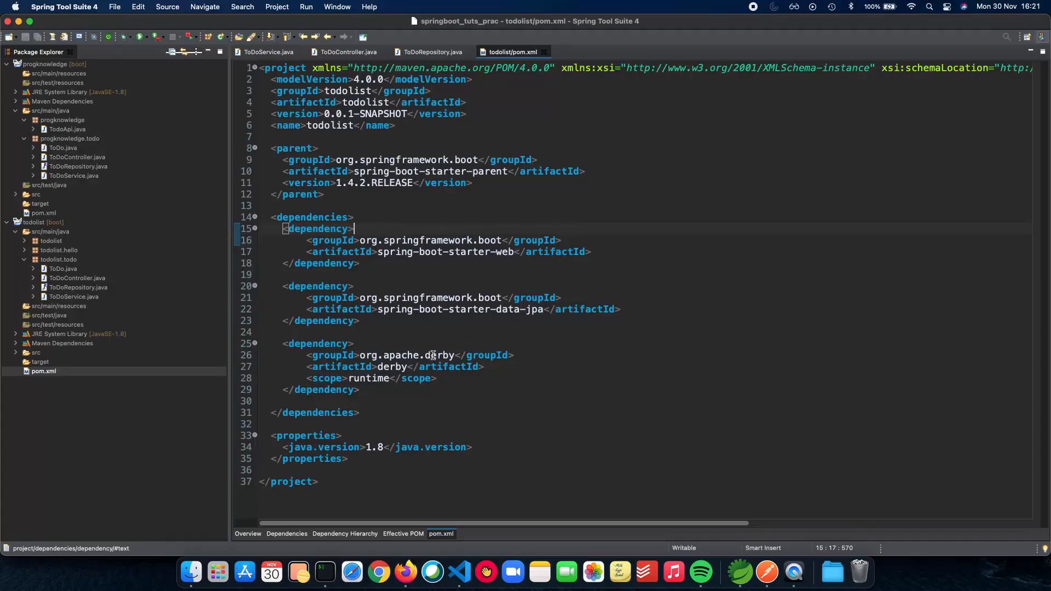
mouse_move(423, 392)
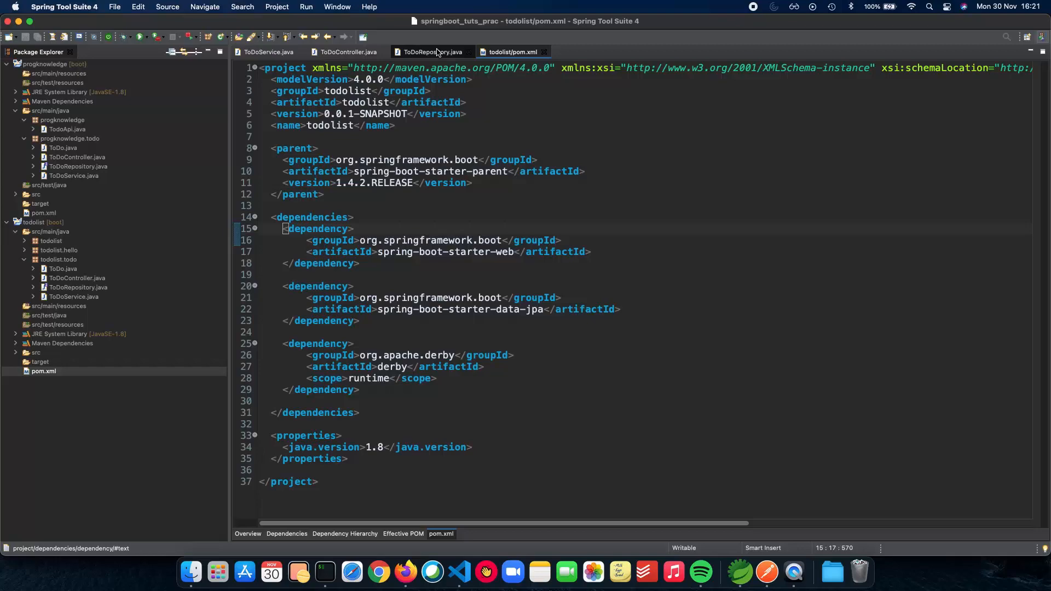
- Close pom.xml and make ToDoRepository extend CrudRepository, imported from Spring Data
click(432, 51)
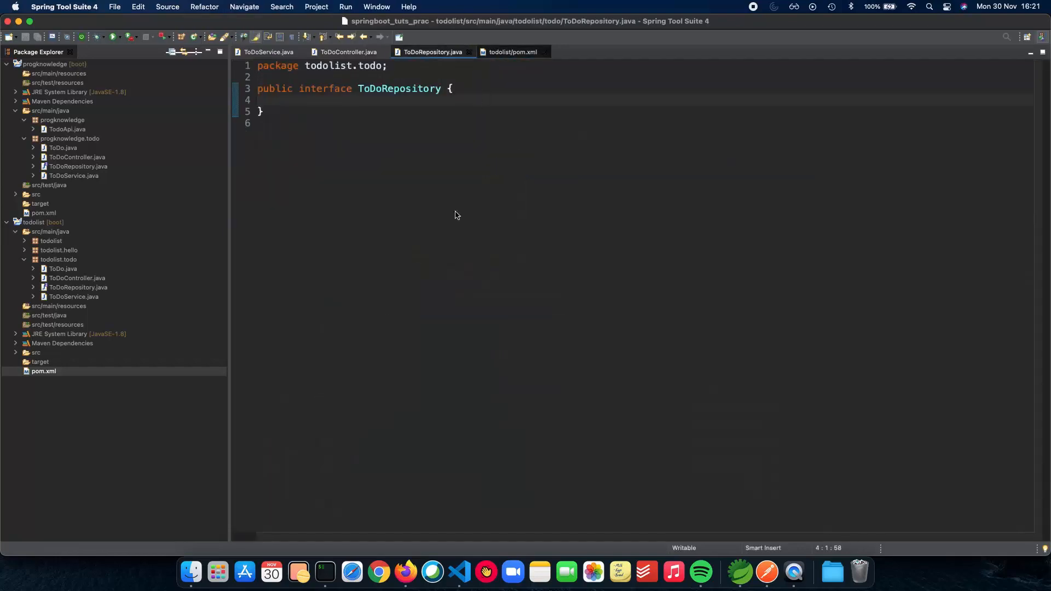
click(512, 52)
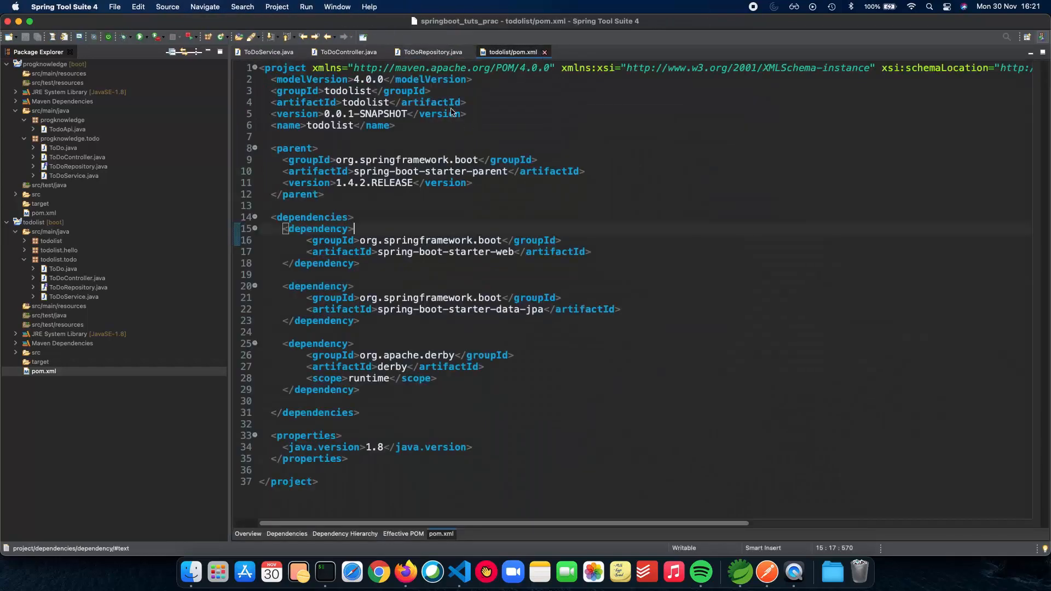
click(433, 52)
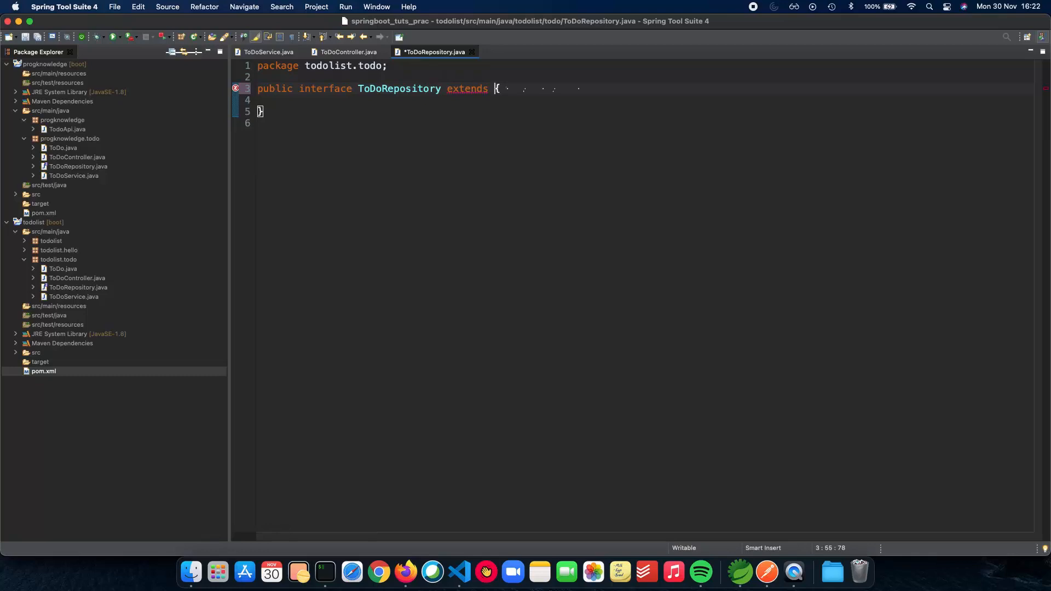
text(CrudRepository<>)
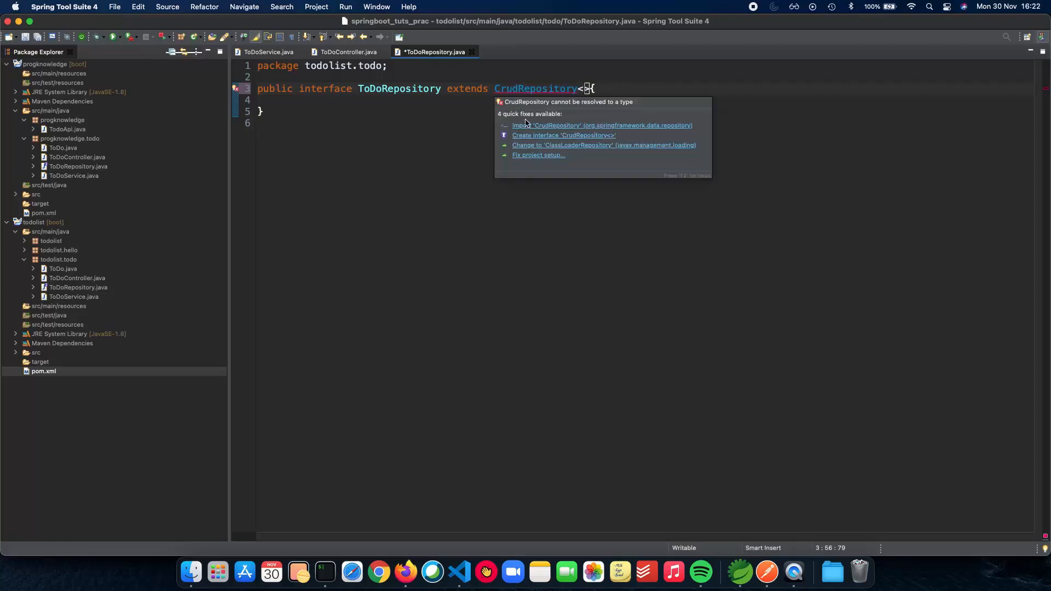
click(601, 125)
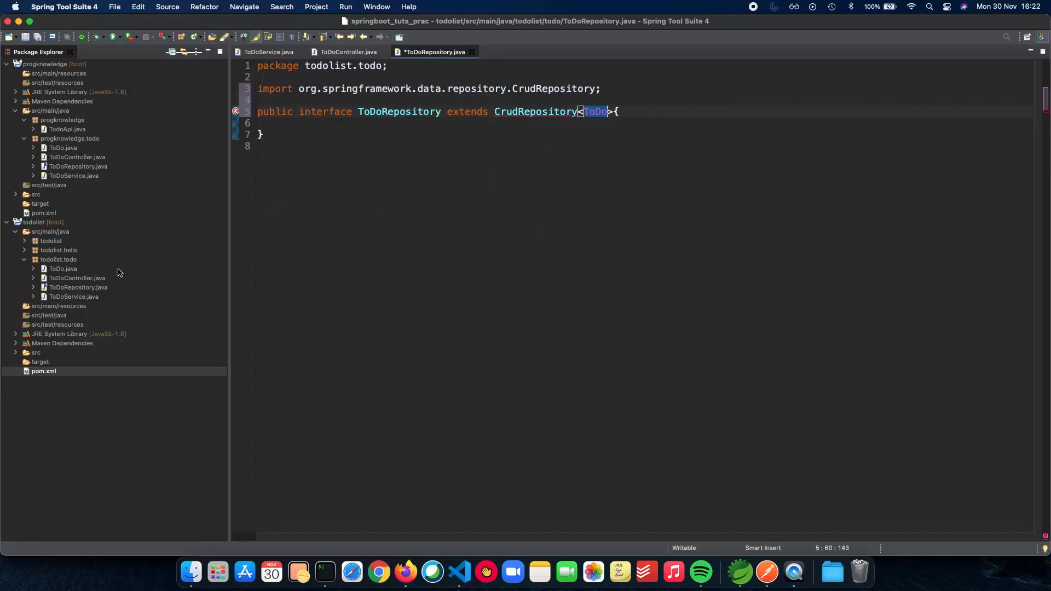
- Check the ToDo class, then parameterize the repository as CrudRepository<ToDo, Integer> and save
double_click(63, 269)
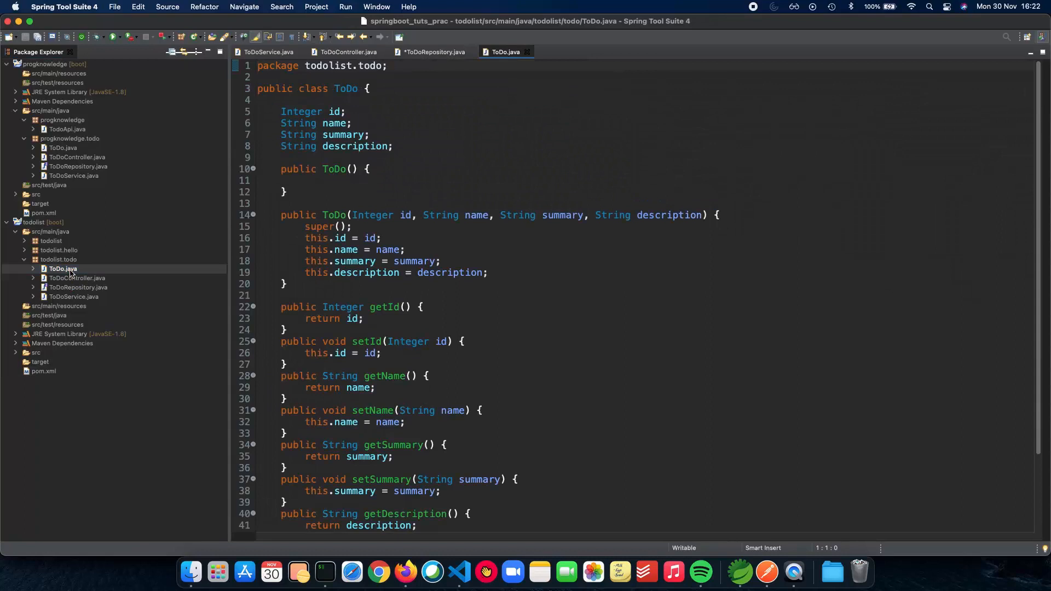
scroll(down, 3)
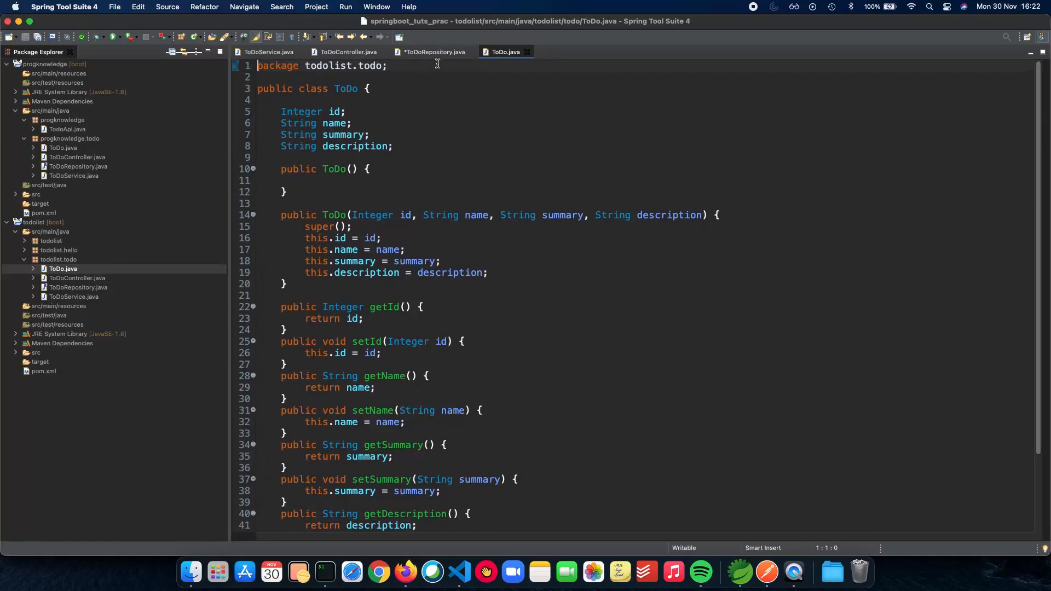
click(434, 52)
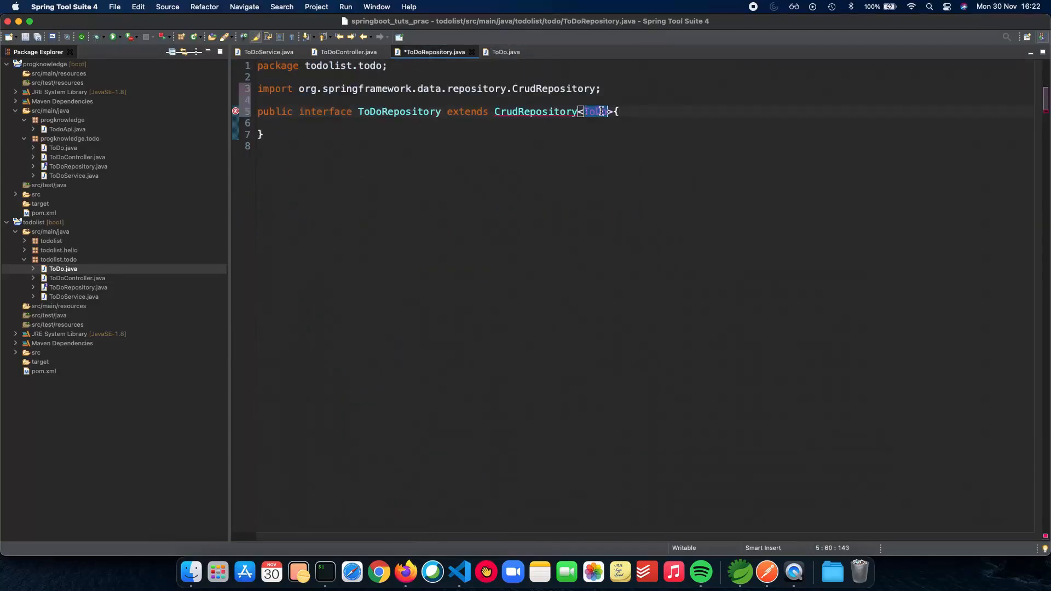
mouse_move(596, 111)
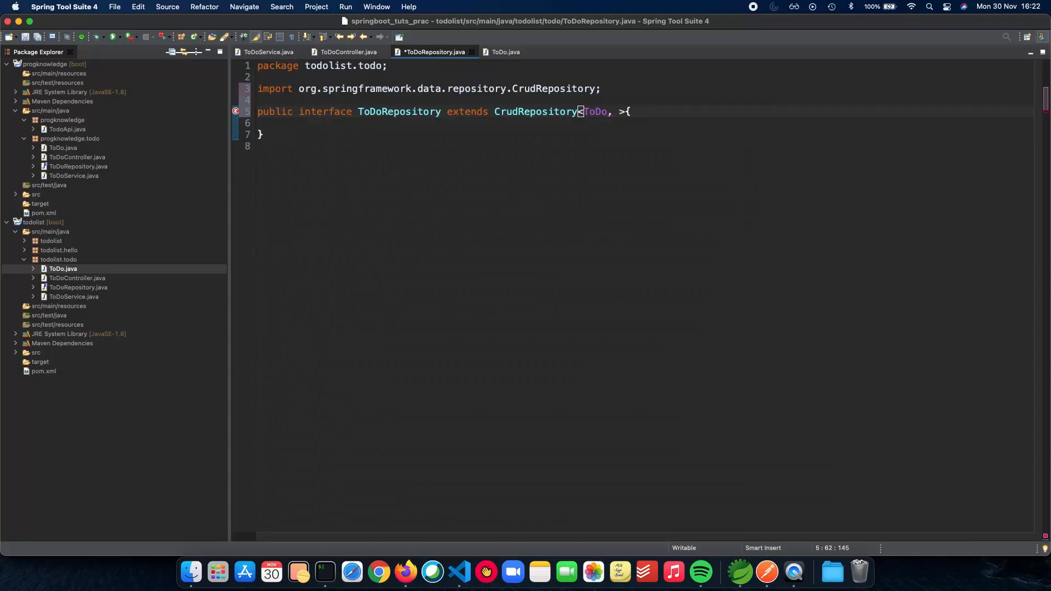
click(505, 52)
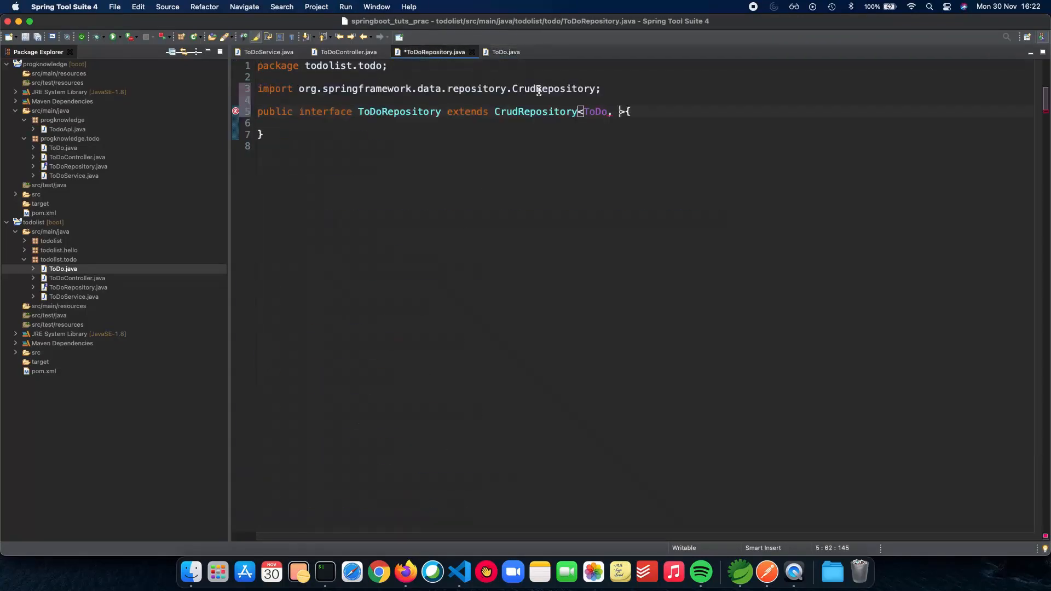
text(Integer)
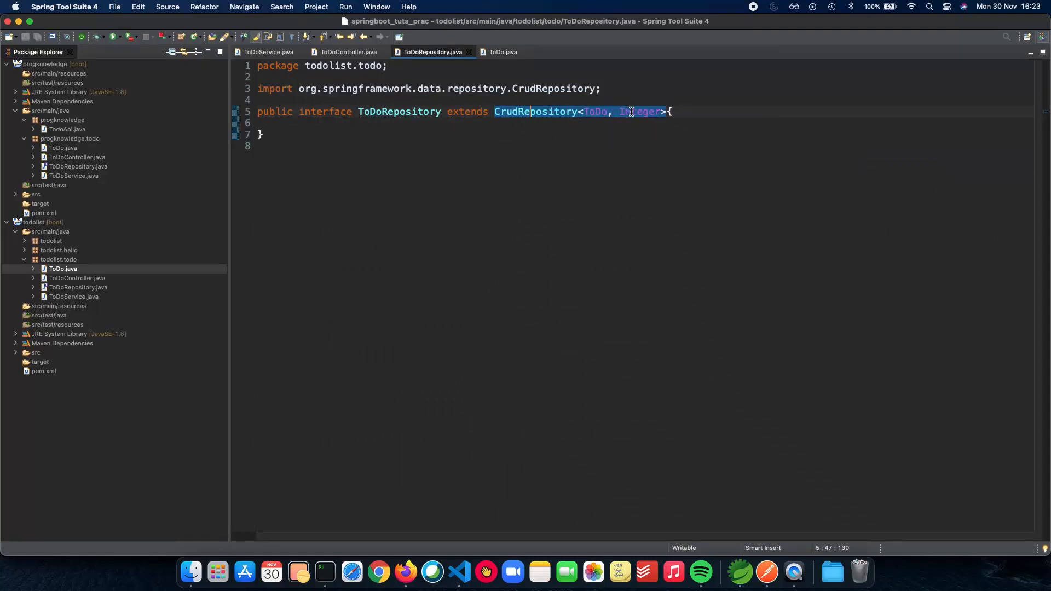
click(502, 51)
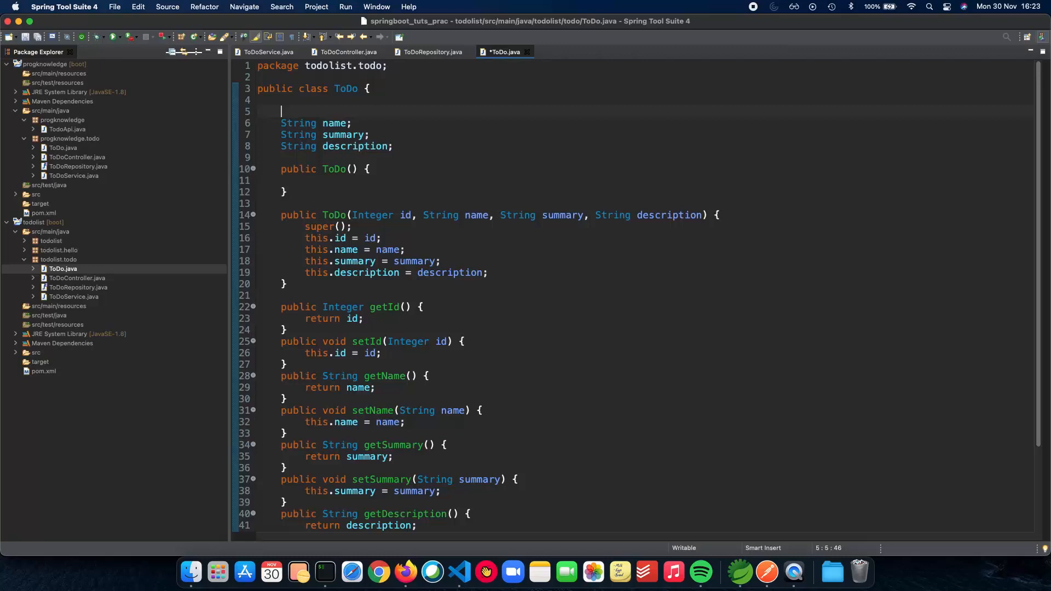
text(@Id)
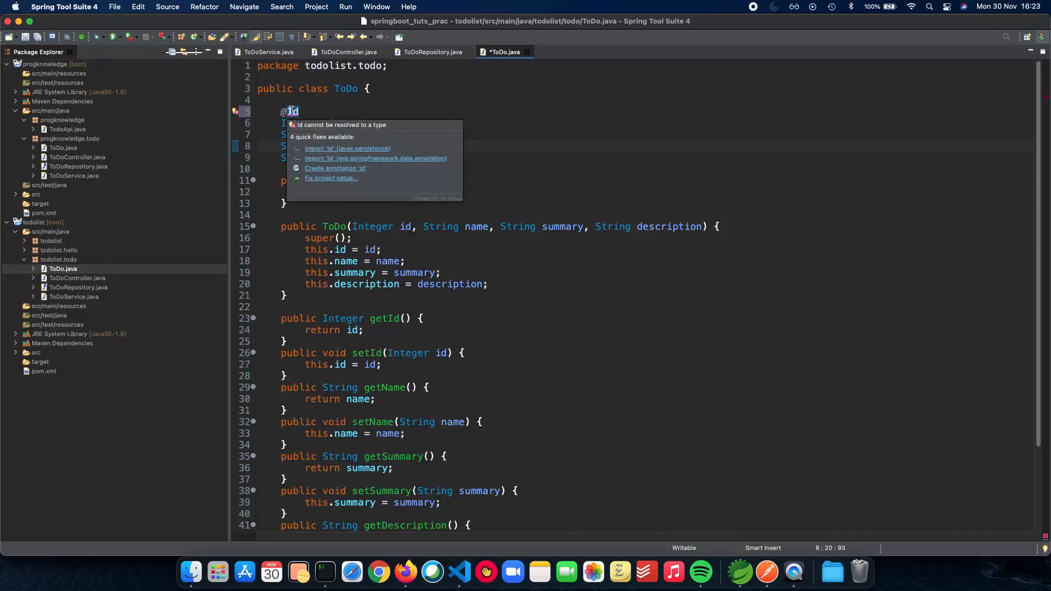
click(347, 148)
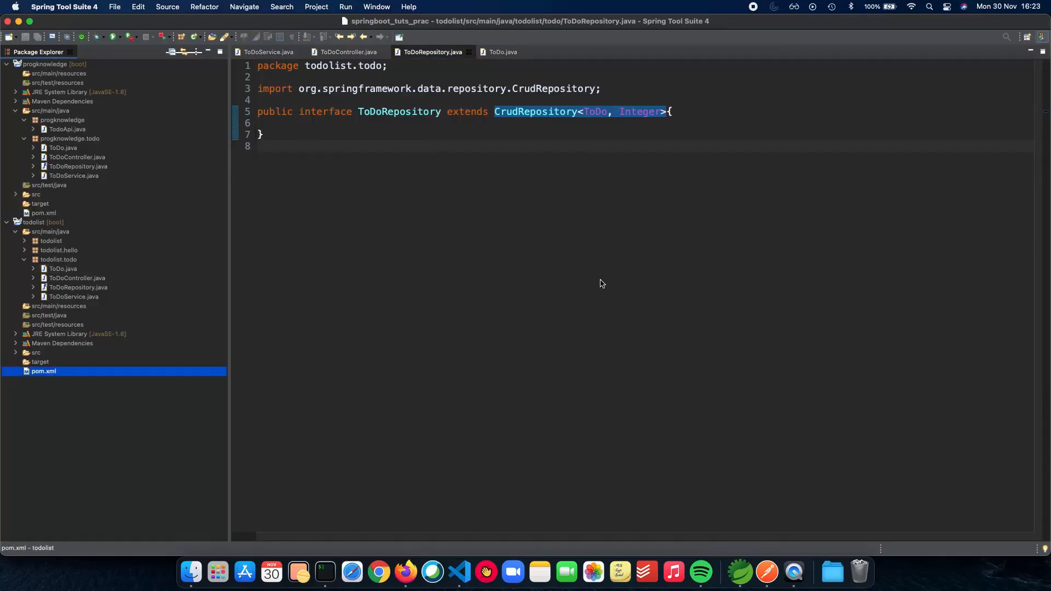
double_click(44, 371)
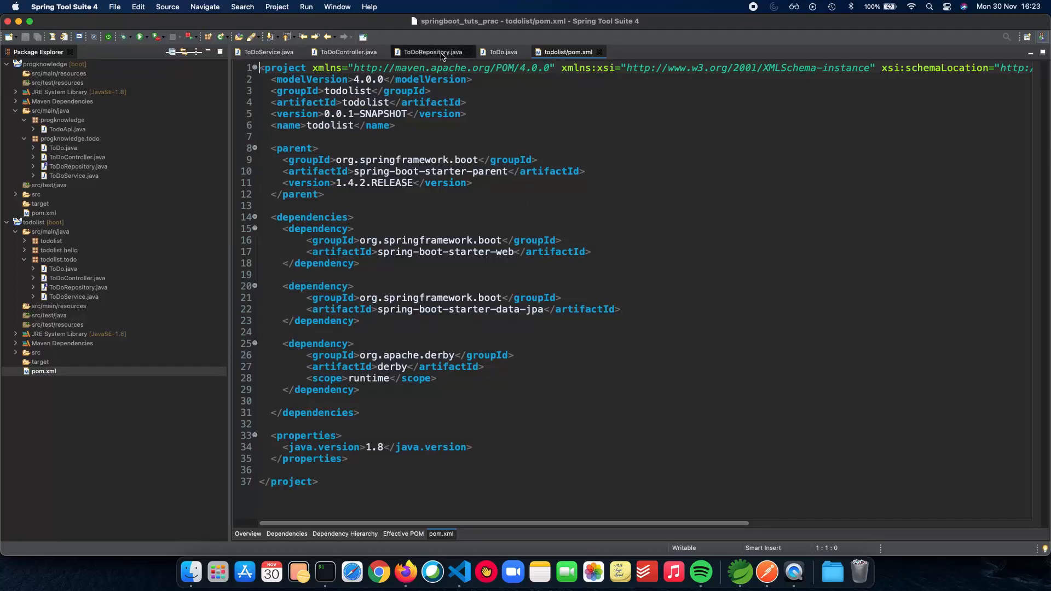
click(432, 51)
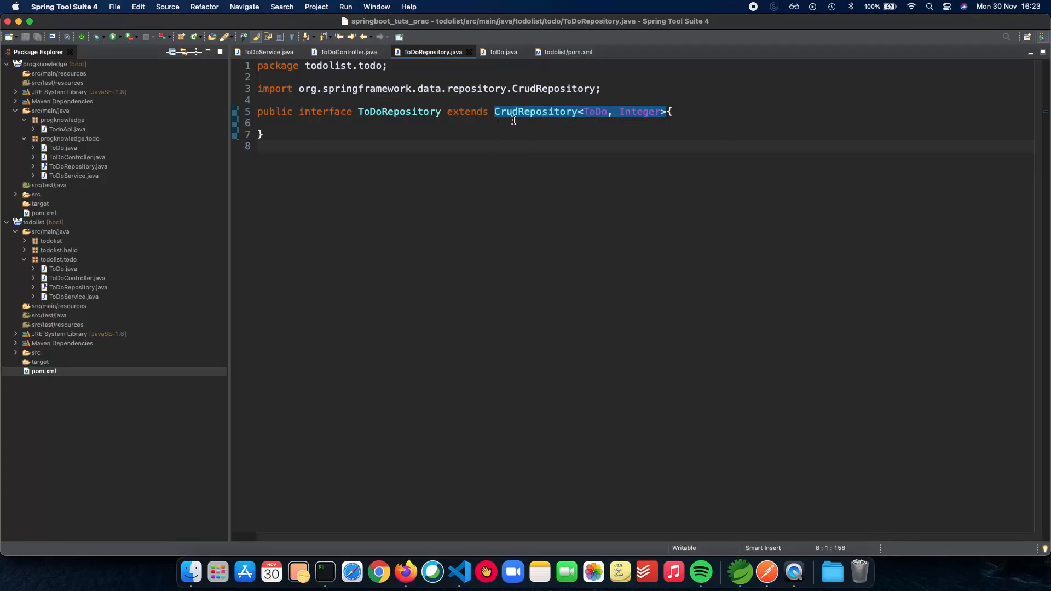
mouse_move(517, 121)
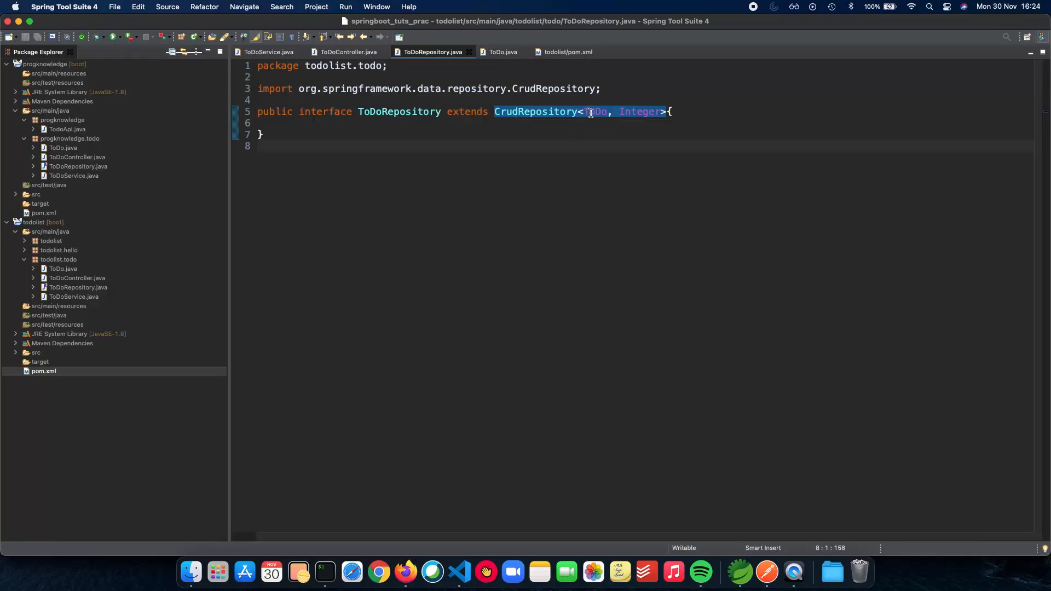
click(501, 52)
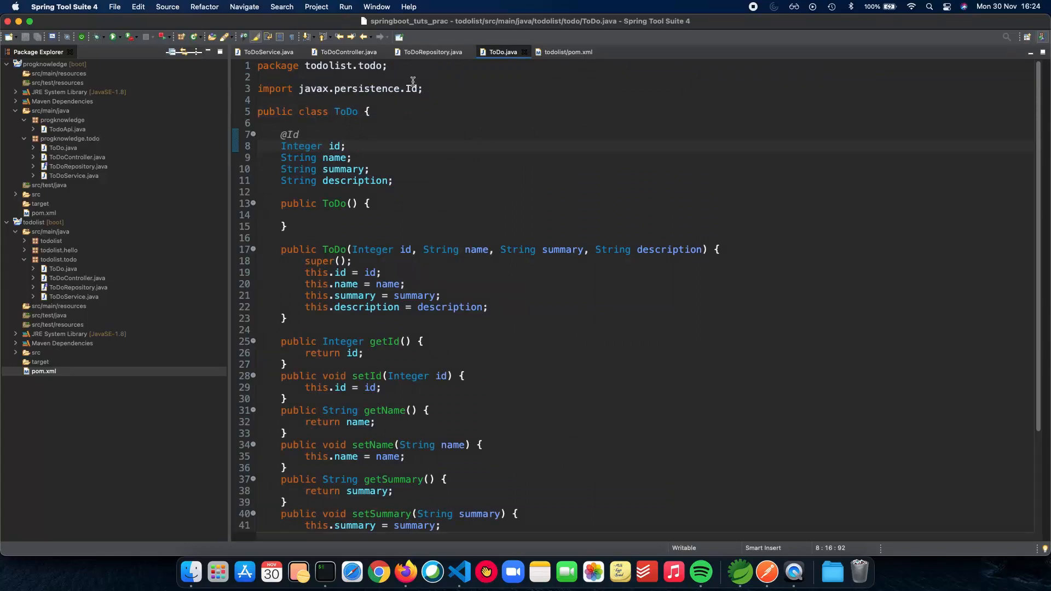
click(432, 52)
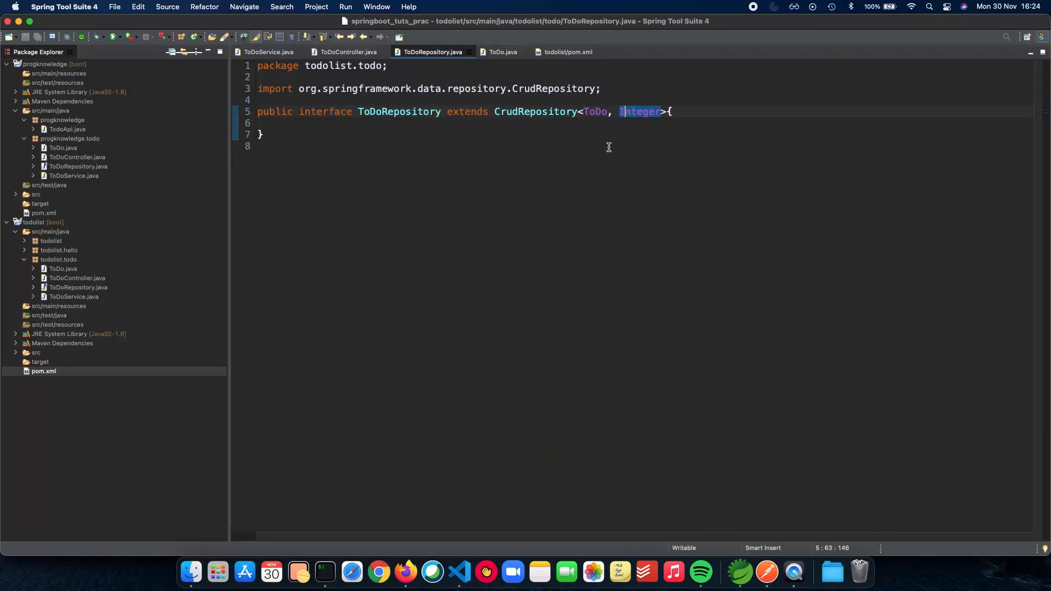
click(501, 51)
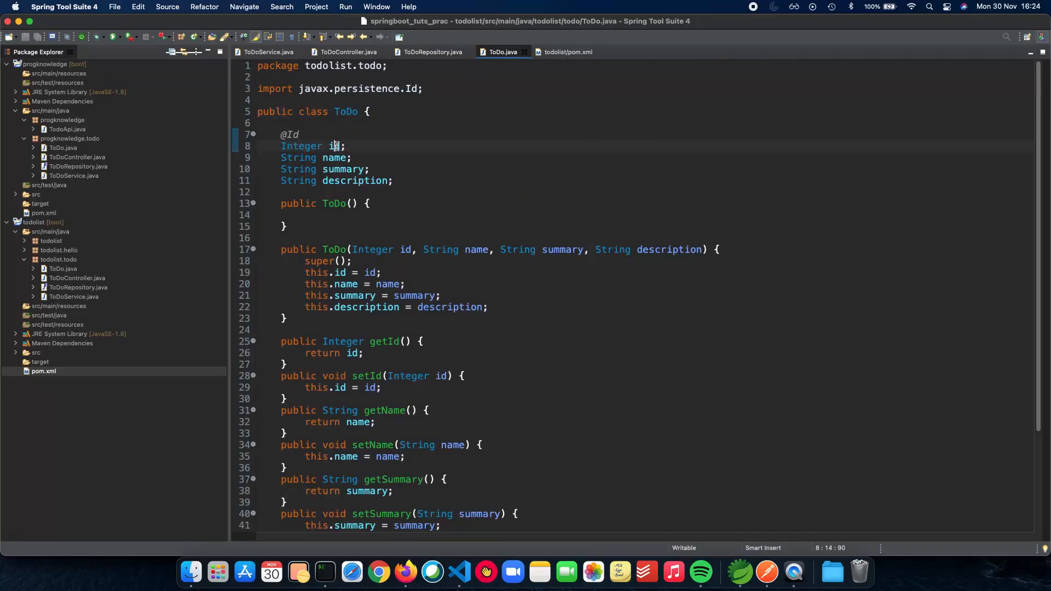
double_click(334, 146)
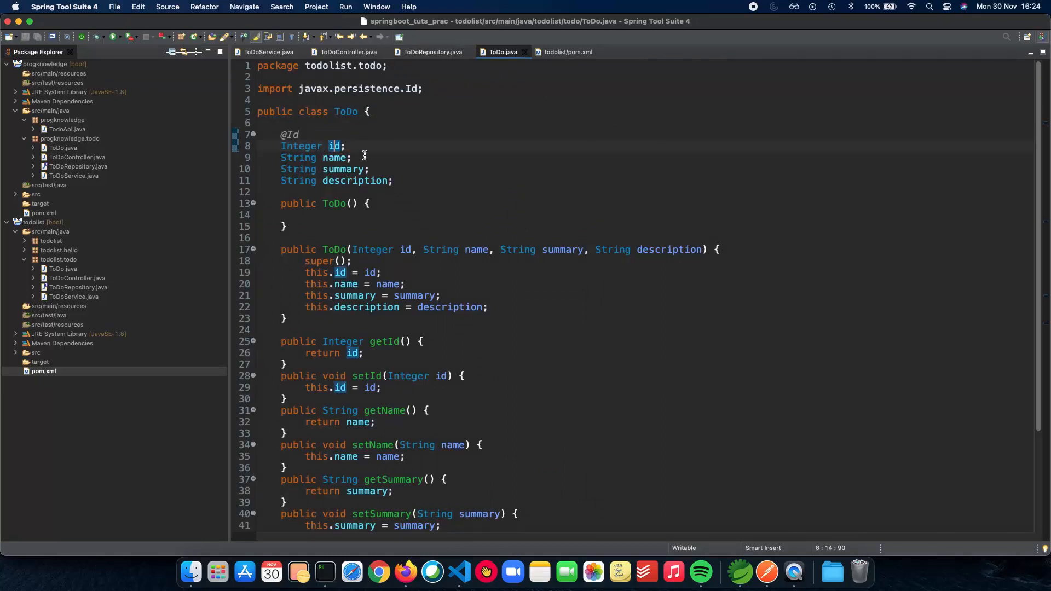
mouse_move(288, 135)
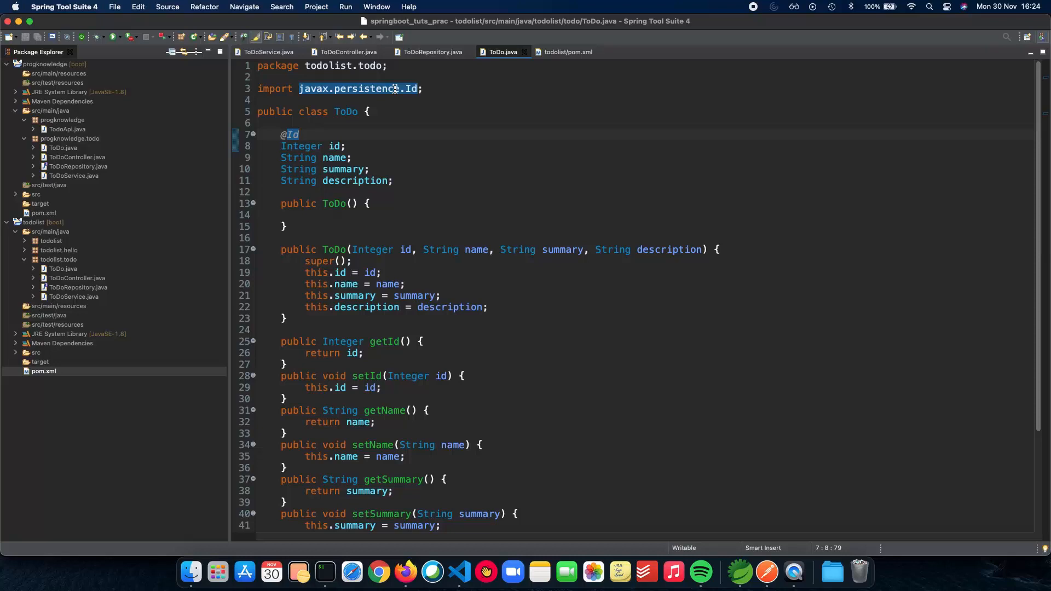
mouse_move(467, 83)
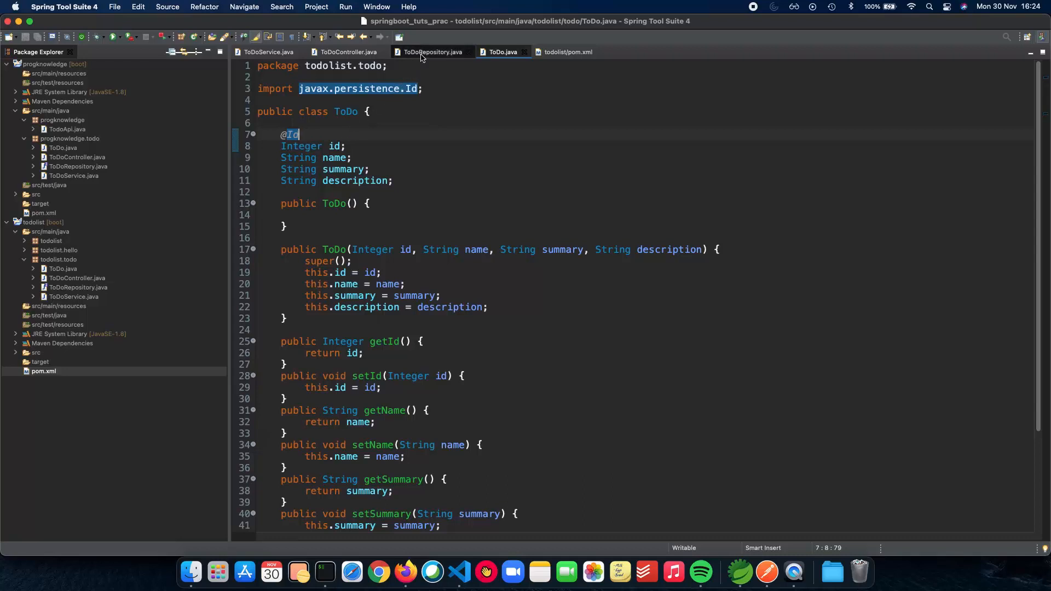
click(433, 52)
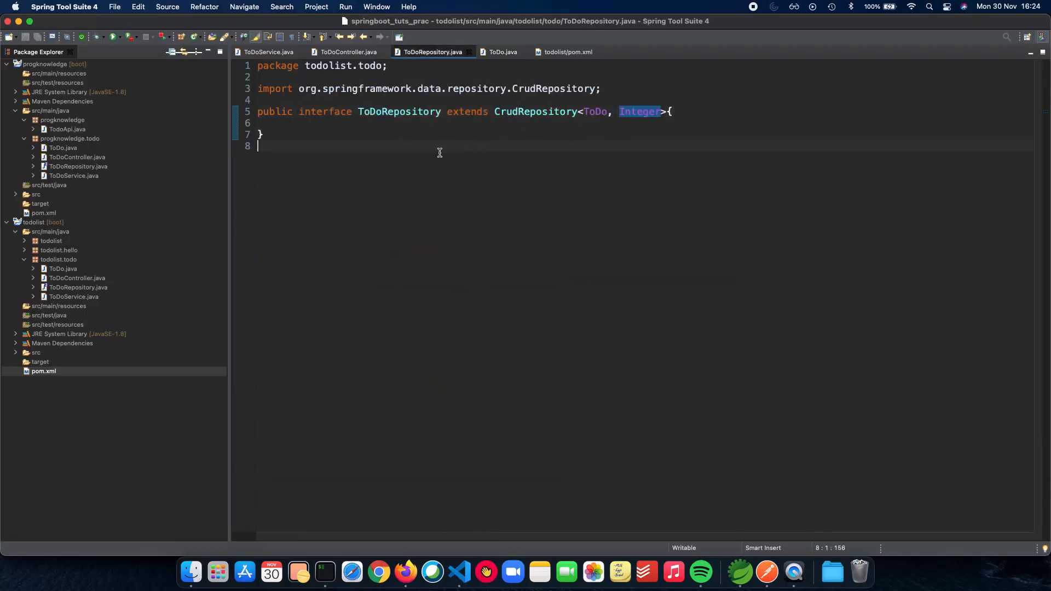
mouse_move(435, 146)
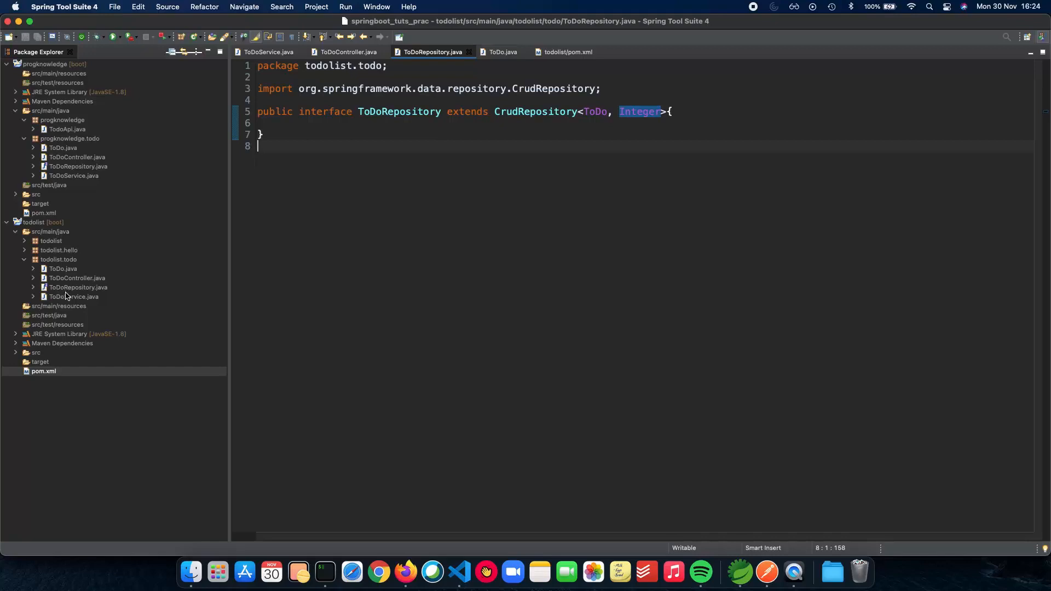
- Open the ToDoService class with its in-memory list of three ToDo items
click(267, 52)
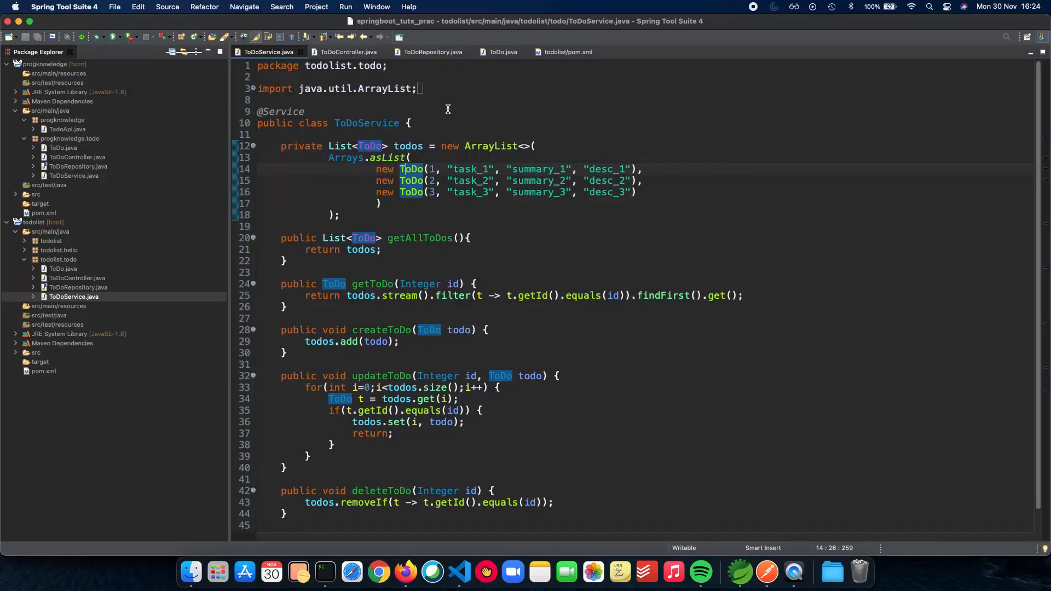
mouse_move(421, 120)
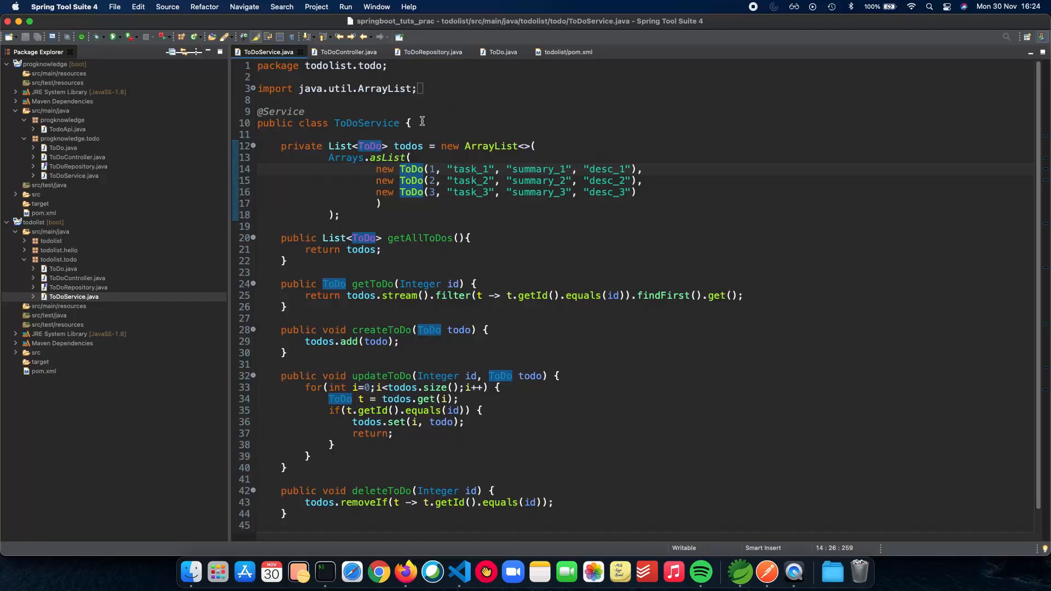
mouse_move(647, 127)
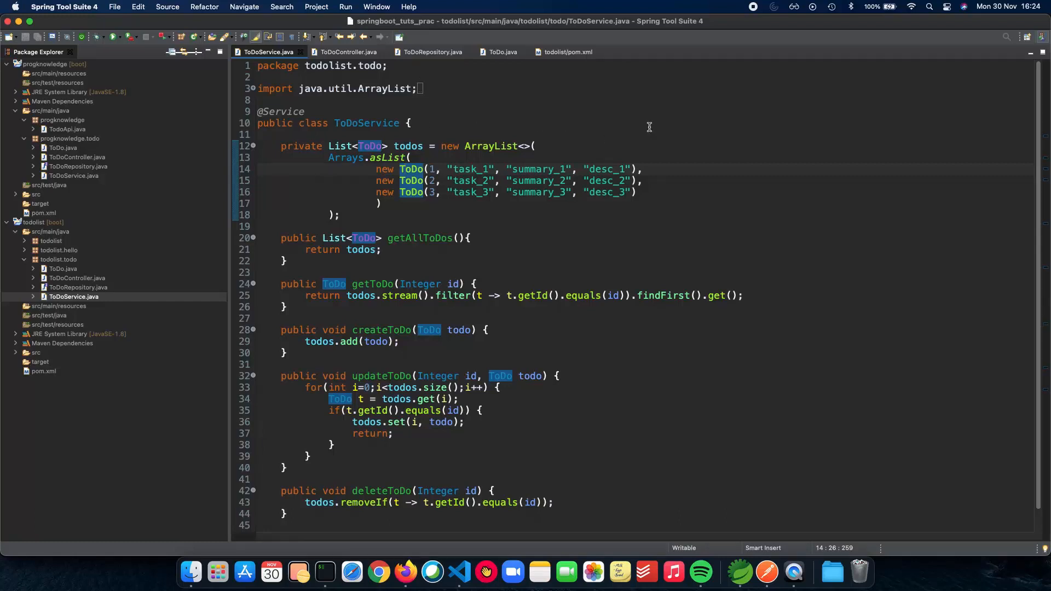